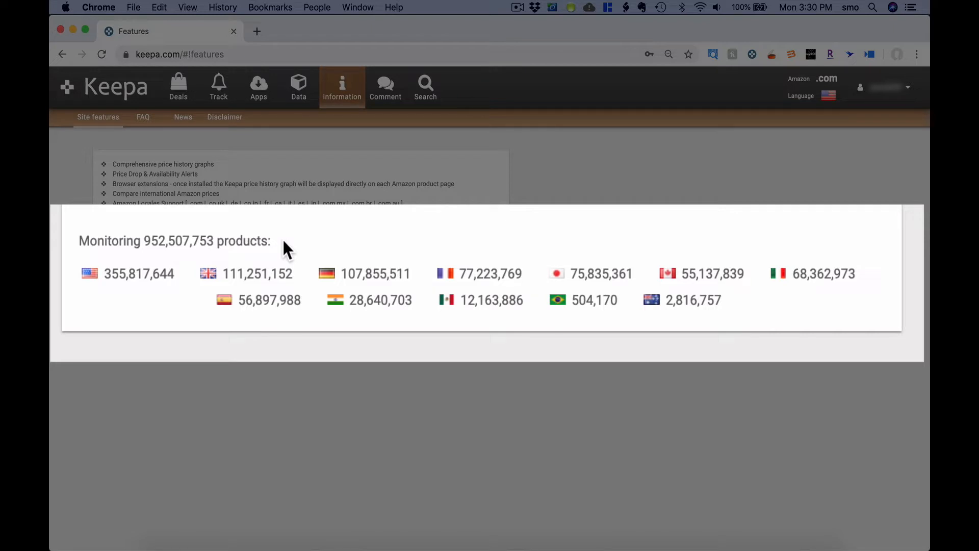
{"action": "mouse_move", "coordinate": [338, 237]}
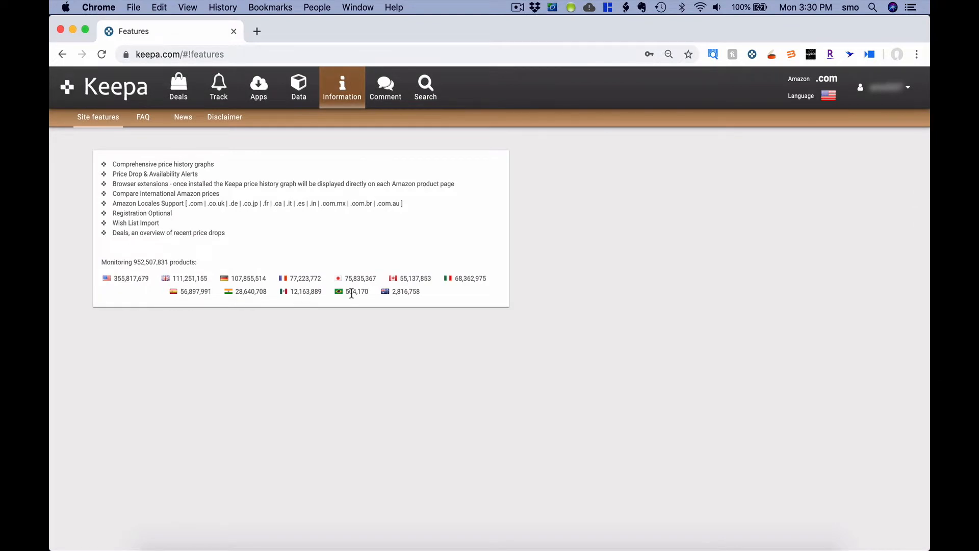
{"action": "mouse_move", "coordinate": [803, 140]}
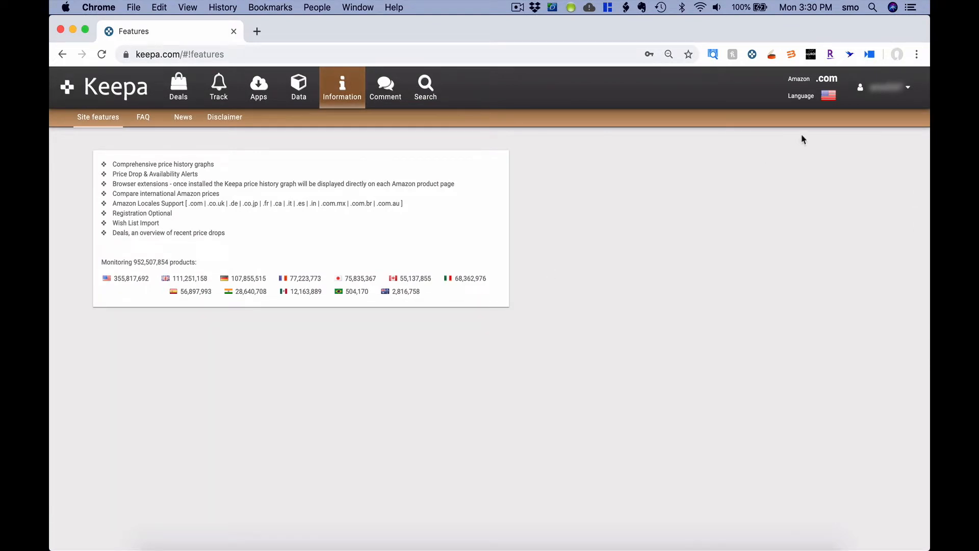
{"action": "mouse_move", "coordinate": [828, 97]}
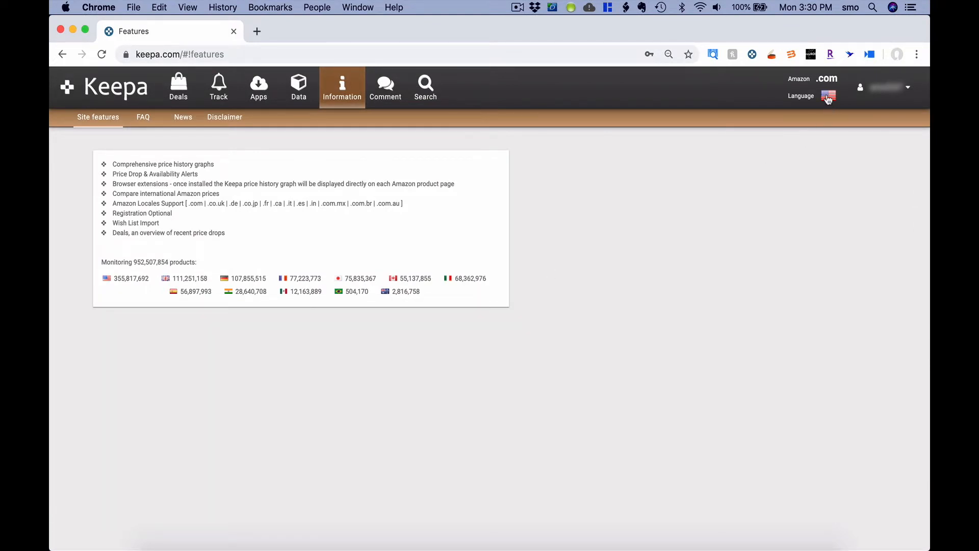
Review the language and Amazon locale choices and leave them unchanged.
{"action": "left_click", "coordinate": [828, 96]}
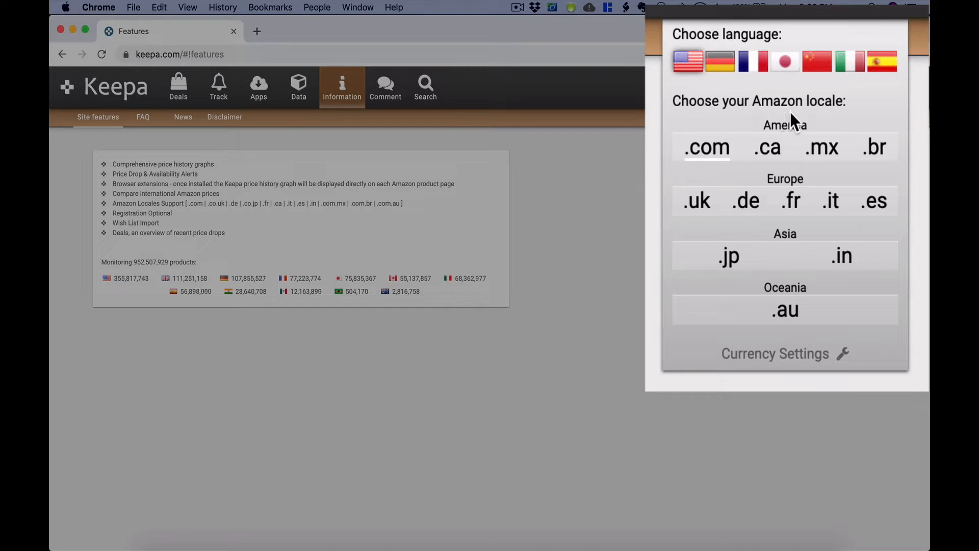
{"action": "mouse_move", "coordinate": [809, 119]}
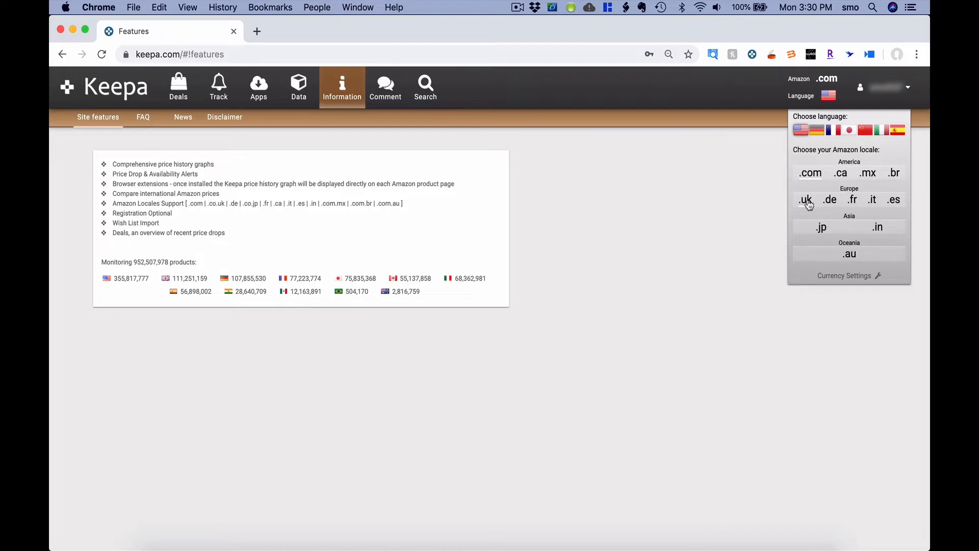
{"action": "mouse_move", "coordinate": [835, 163]}
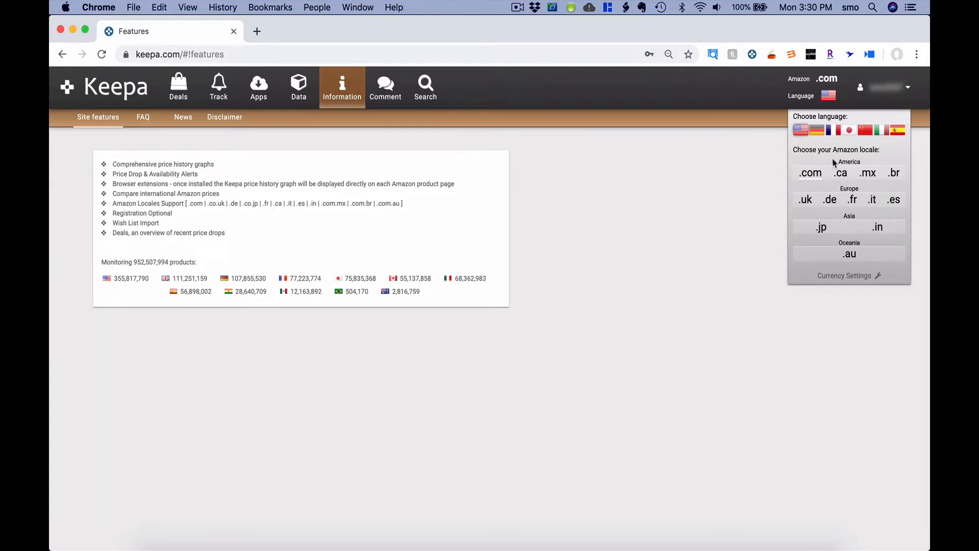
{"action": "mouse_move", "coordinate": [833, 253]}
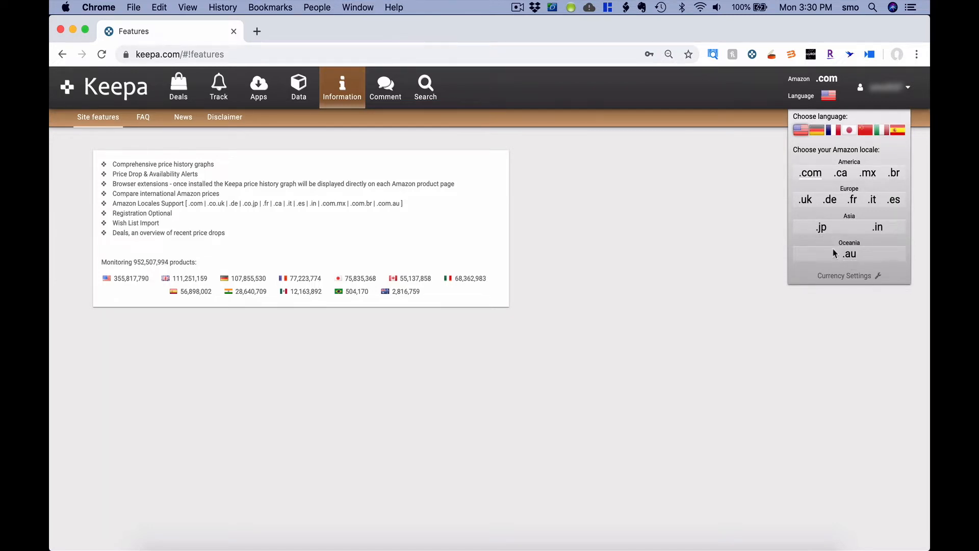
{"action": "left_click", "coordinate": [762, 218]}
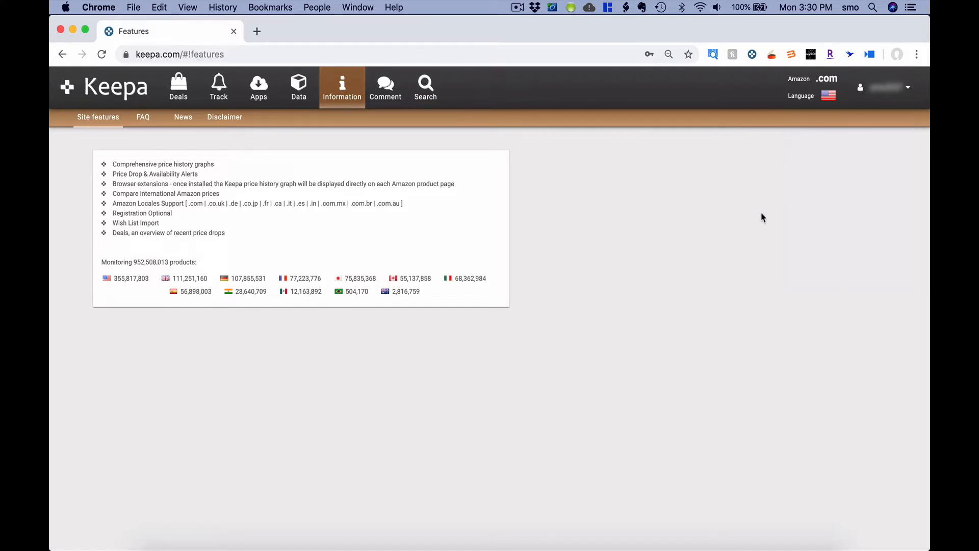
{"action": "mouse_move", "coordinate": [521, 141]}
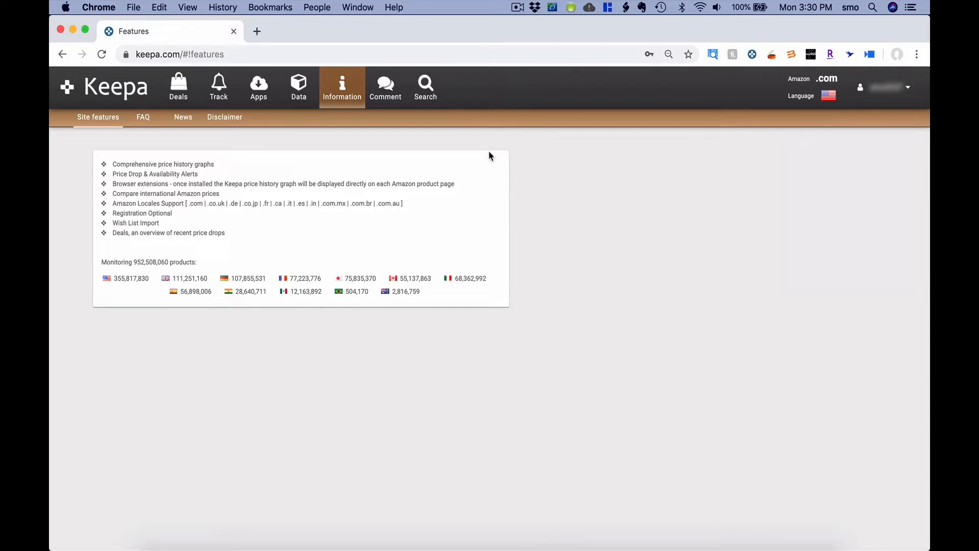
Search Keepa products for the item code B079RF5RMX.
{"action": "left_click", "coordinate": [426, 85]}
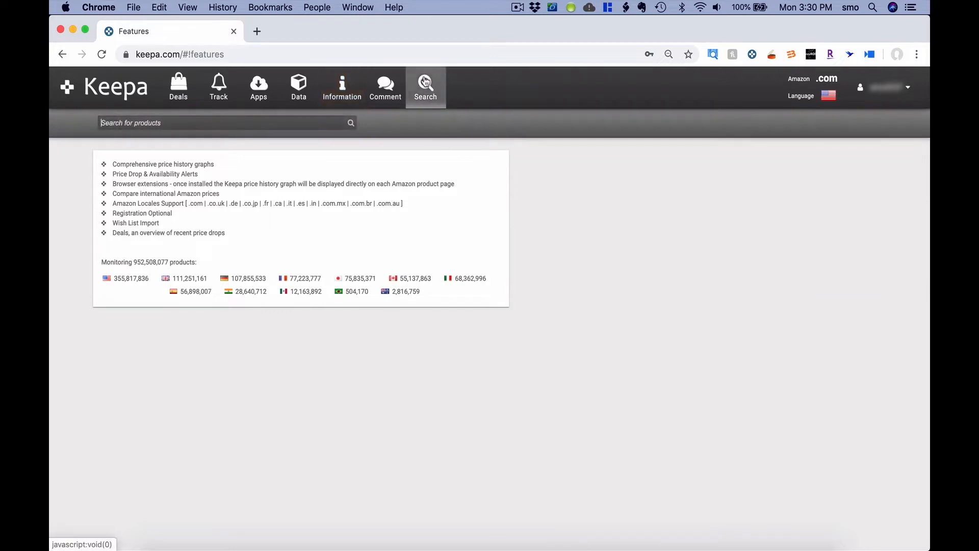
{"action": "type", "text": "B079RF5RMX"}
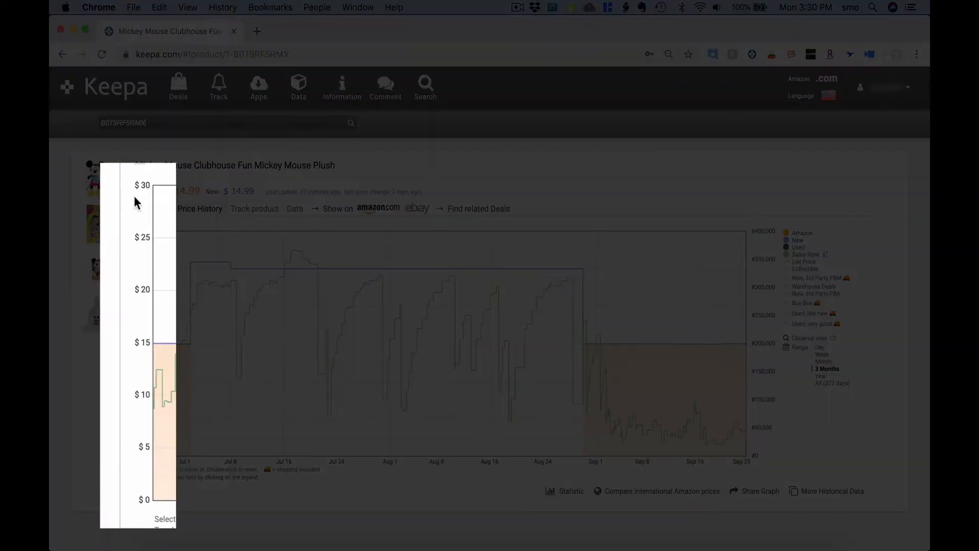
{"action": "mouse_move", "coordinate": [129, 371]}
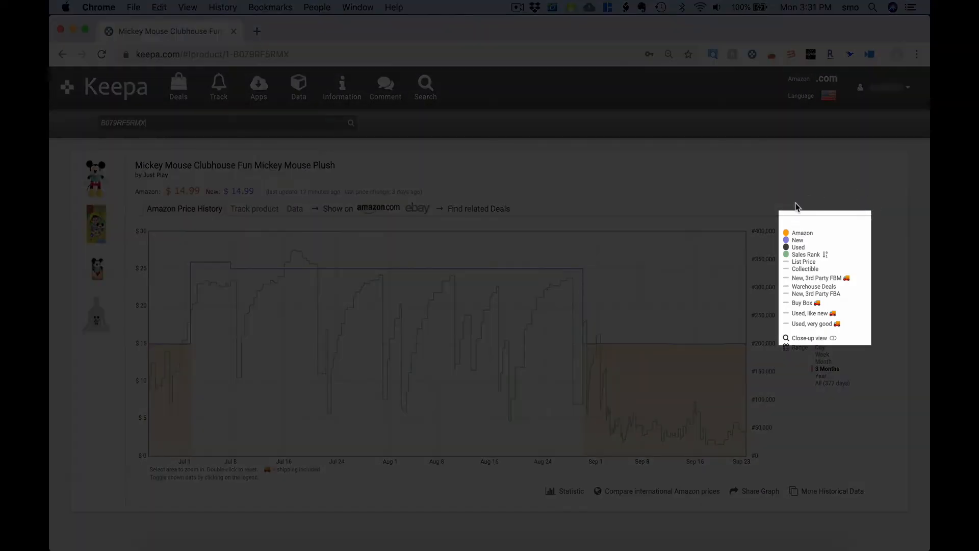
{"action": "mouse_move", "coordinate": [817, 210]}
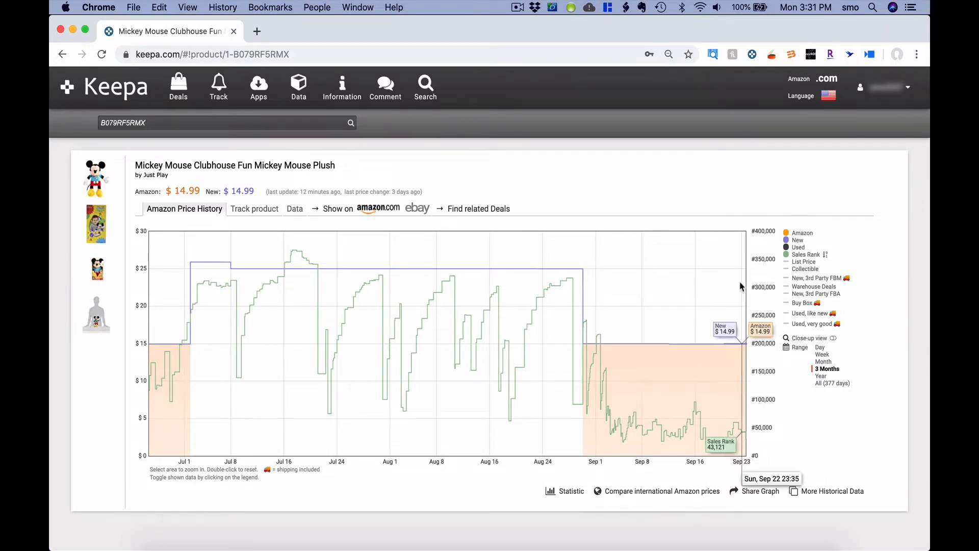
{"action": "mouse_move", "coordinate": [632, 391]}
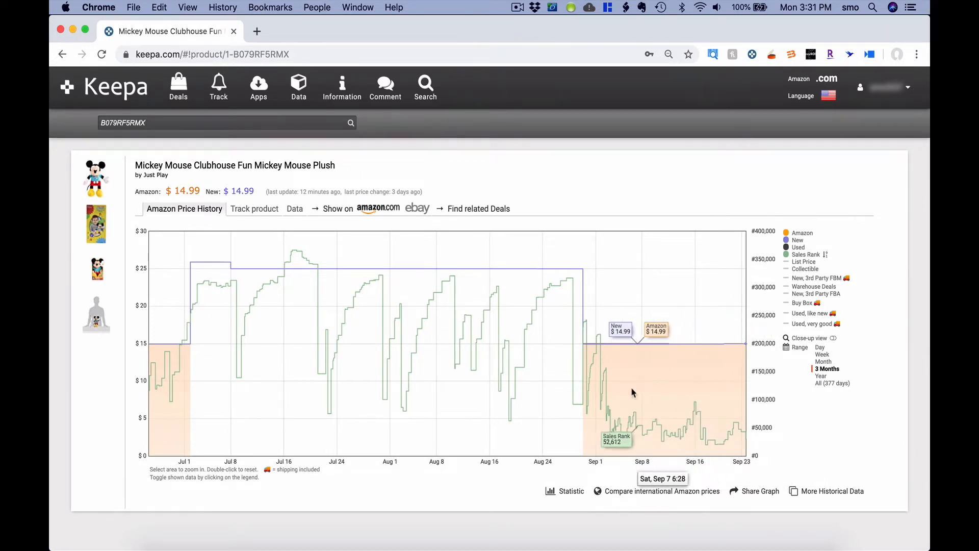
{"action": "mouse_move", "coordinate": [512, 367]}
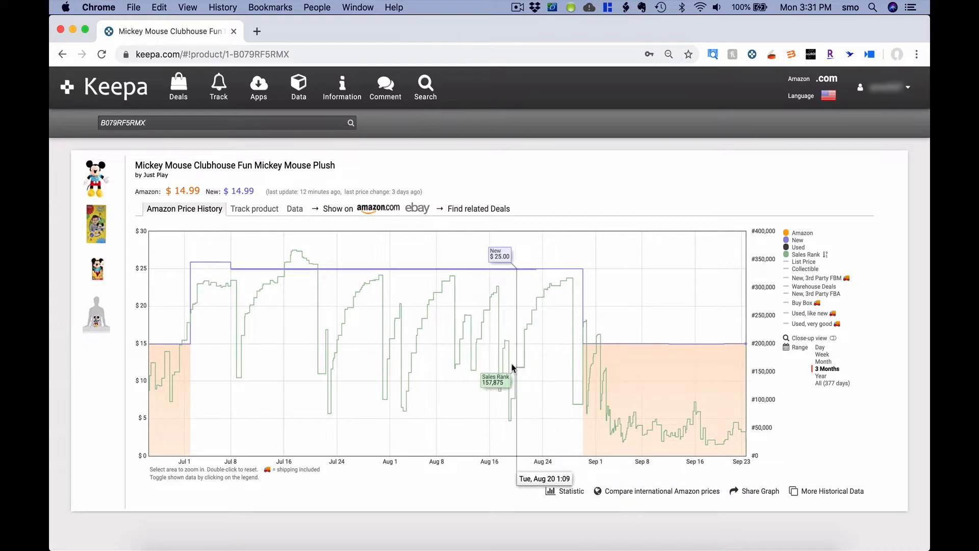
{"action": "mouse_move", "coordinate": [414, 368]}
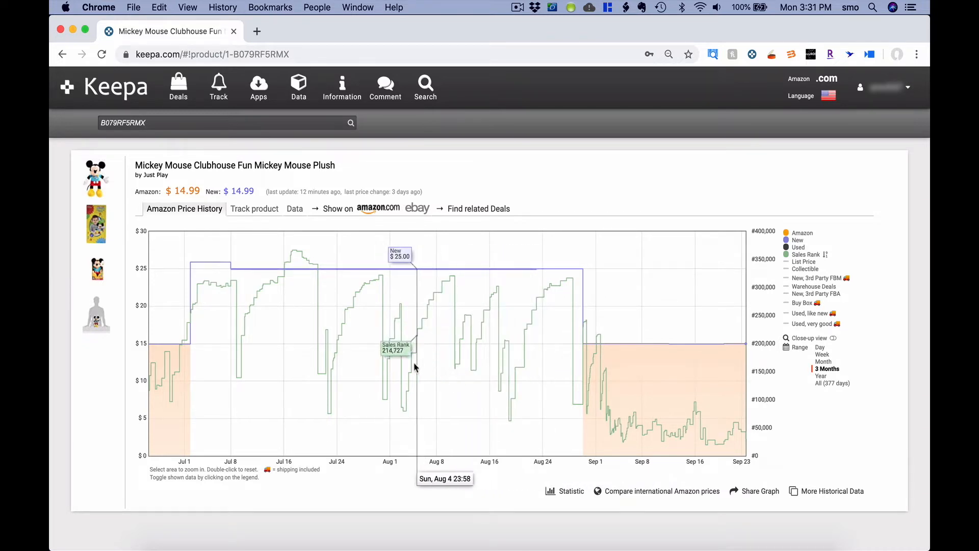
{"action": "mouse_move", "coordinate": [344, 375]}
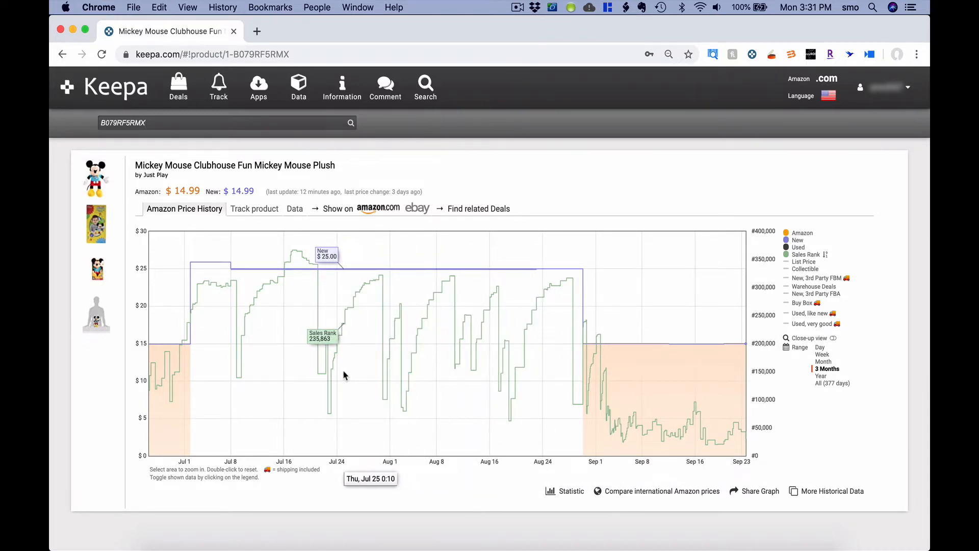
{"action": "mouse_move", "coordinate": [386, 371]}
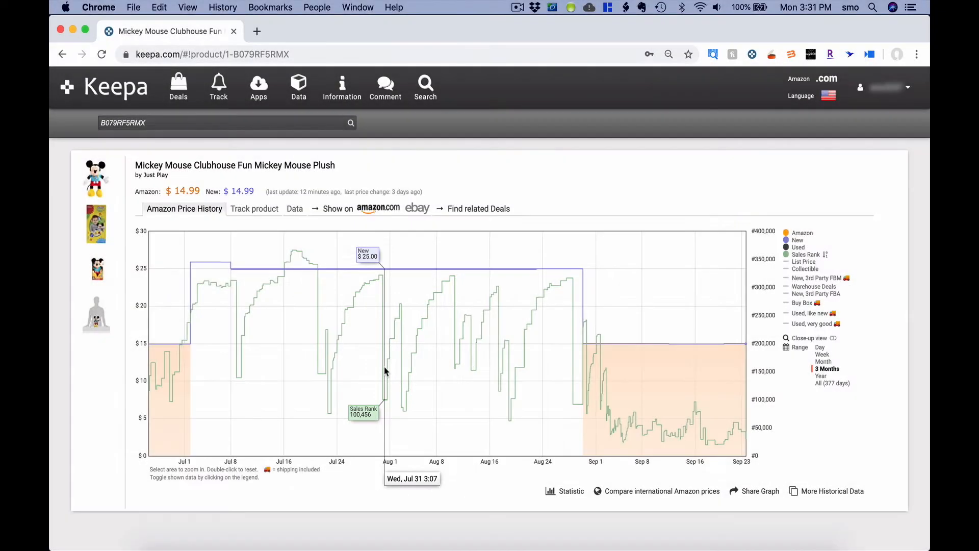
{"action": "mouse_move", "coordinate": [380, 270]}
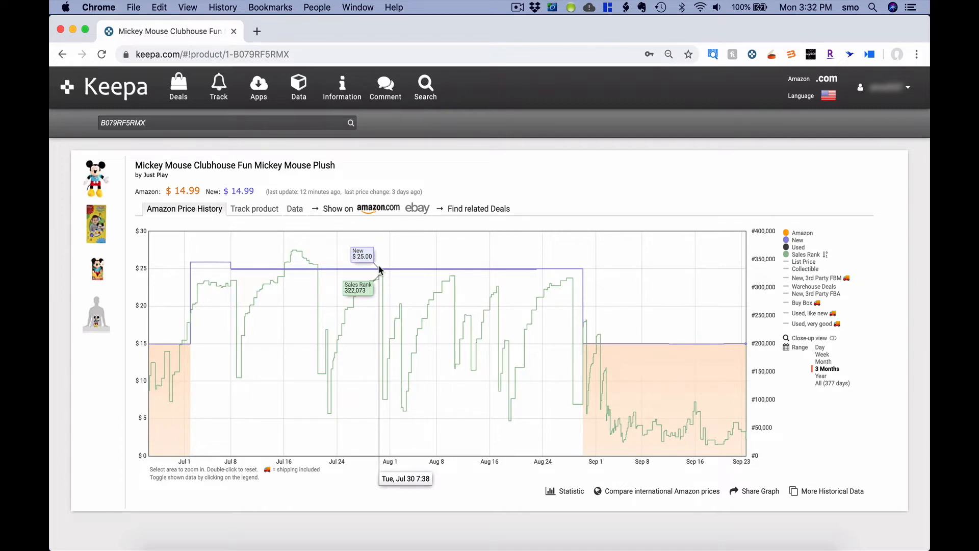
{"action": "mouse_move", "coordinate": [399, 268]}
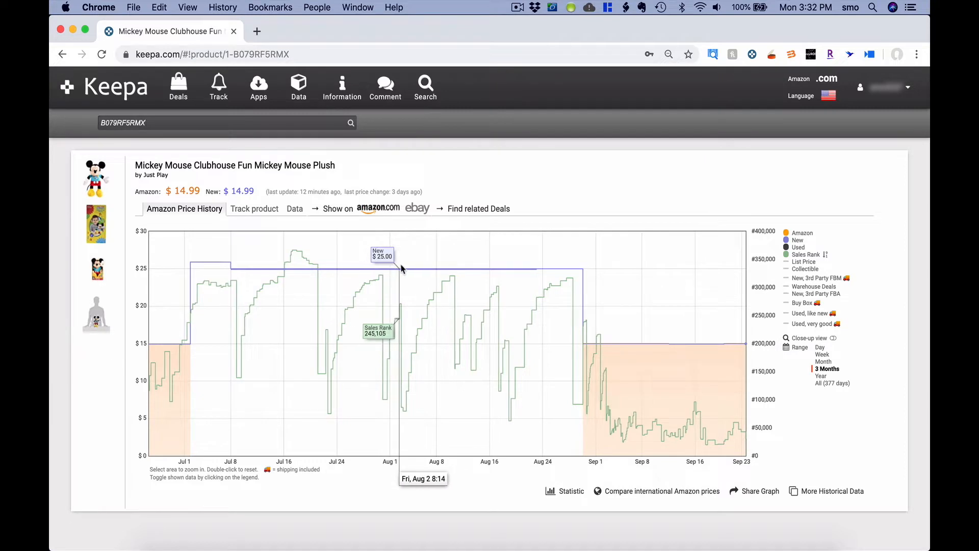
{"action": "mouse_move", "coordinate": [497, 276]}
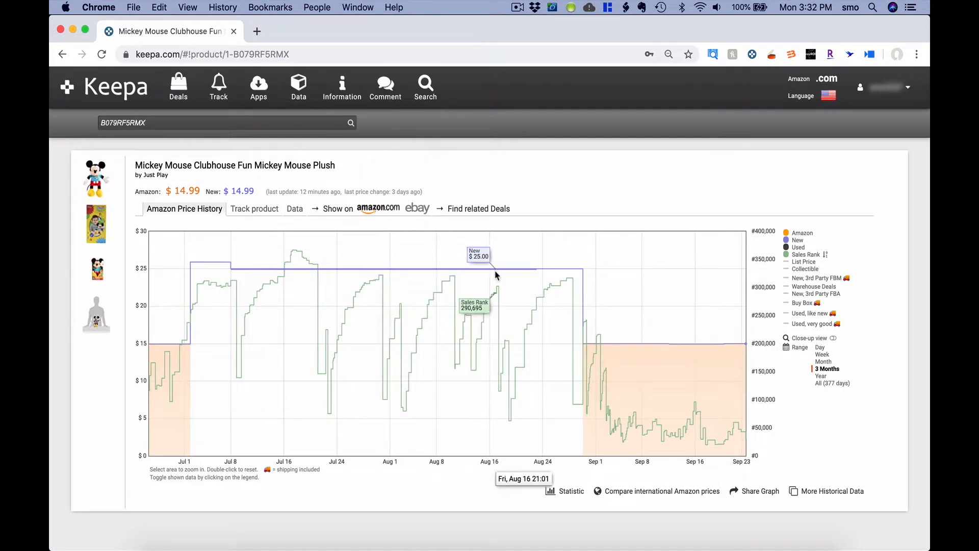
{"action": "mouse_move", "coordinate": [655, 336]}
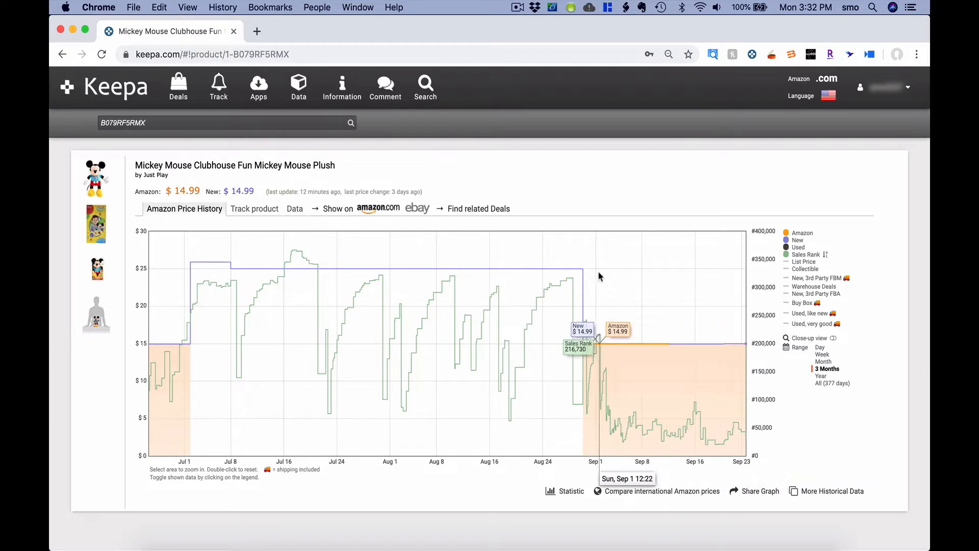
{"action": "mouse_move", "coordinate": [427, 268]}
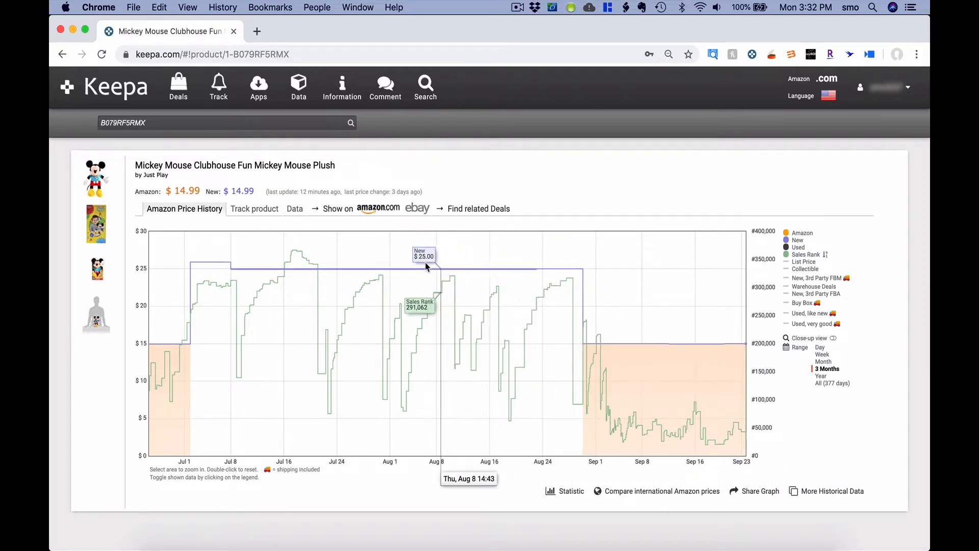
{"action": "mouse_move", "coordinate": [183, 271]}
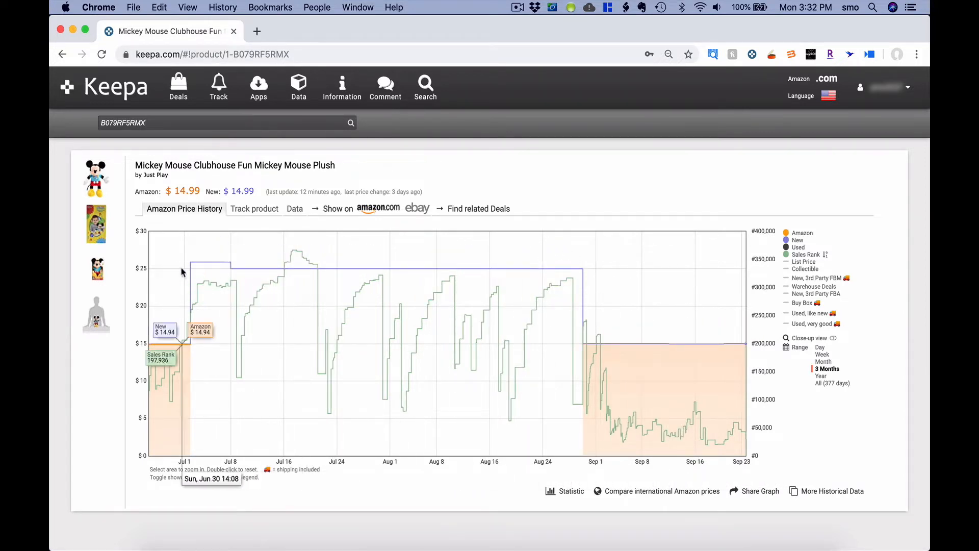
{"action": "mouse_move", "coordinate": [161, 337]}
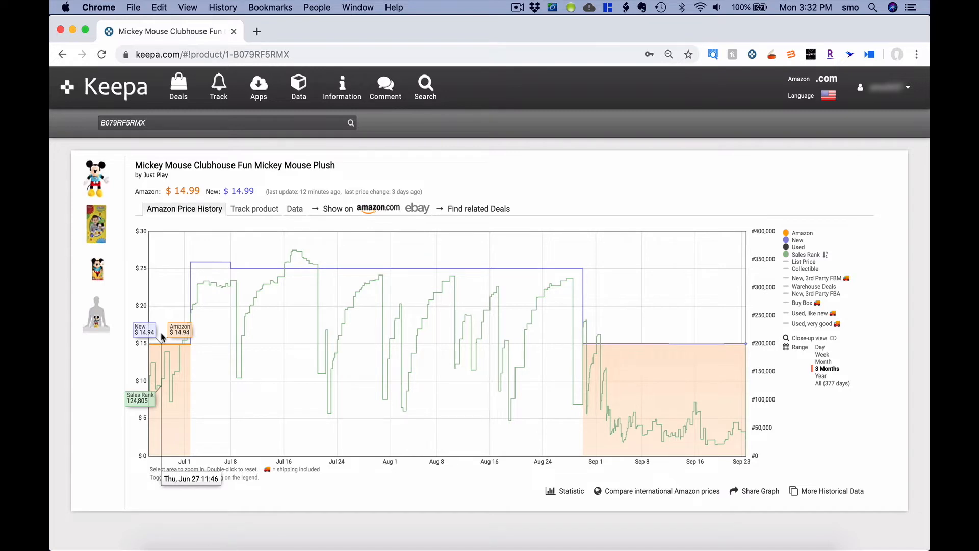
{"action": "mouse_move", "coordinate": [174, 316]}
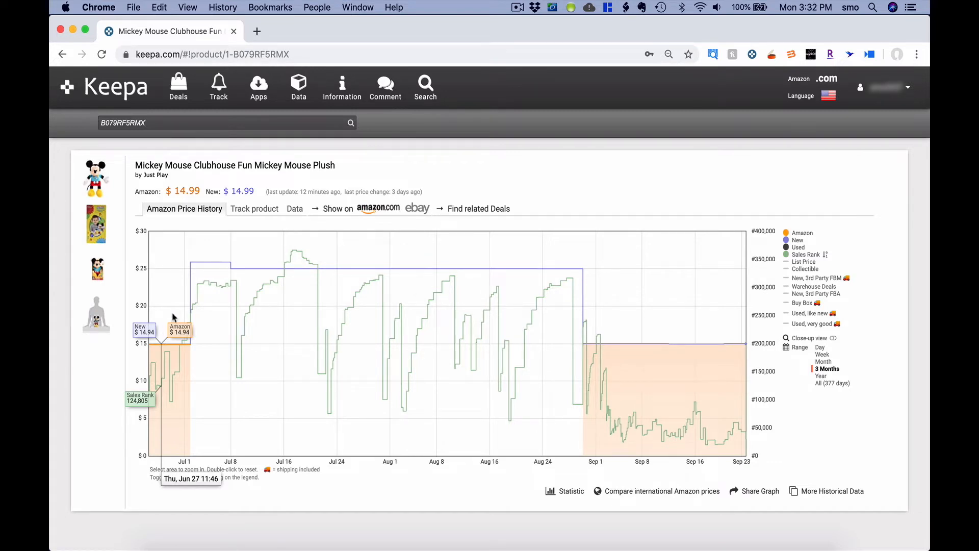
{"action": "mouse_move", "coordinate": [600, 245]}
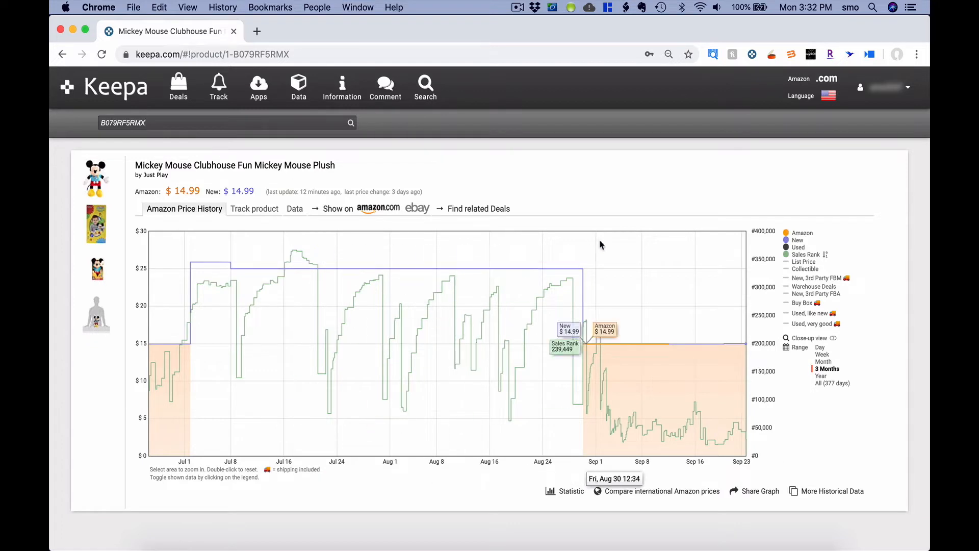
{"action": "mouse_move", "coordinate": [654, 377]}
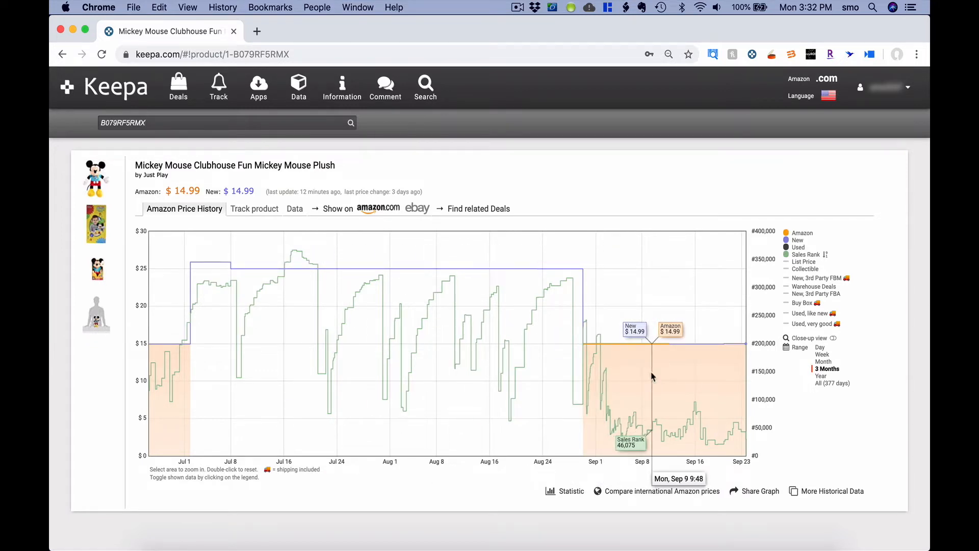
{"action": "mouse_move", "coordinate": [400, 392]}
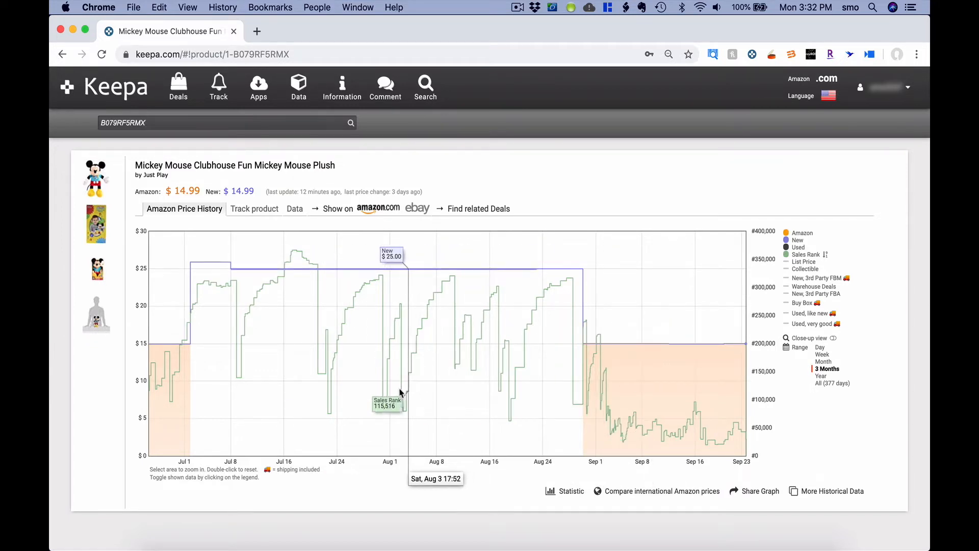
{"action": "mouse_move", "coordinate": [643, 332]}
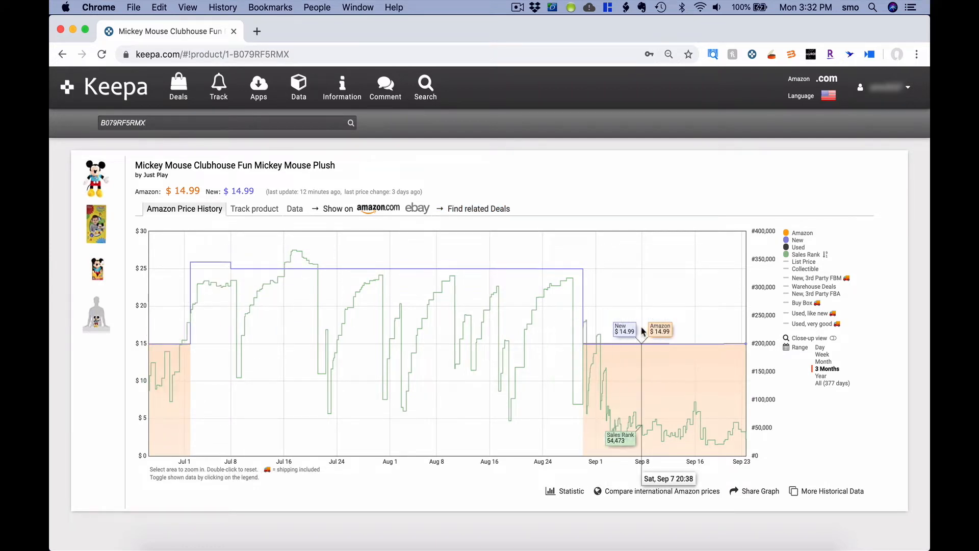
{"action": "mouse_move", "coordinate": [633, 374]}
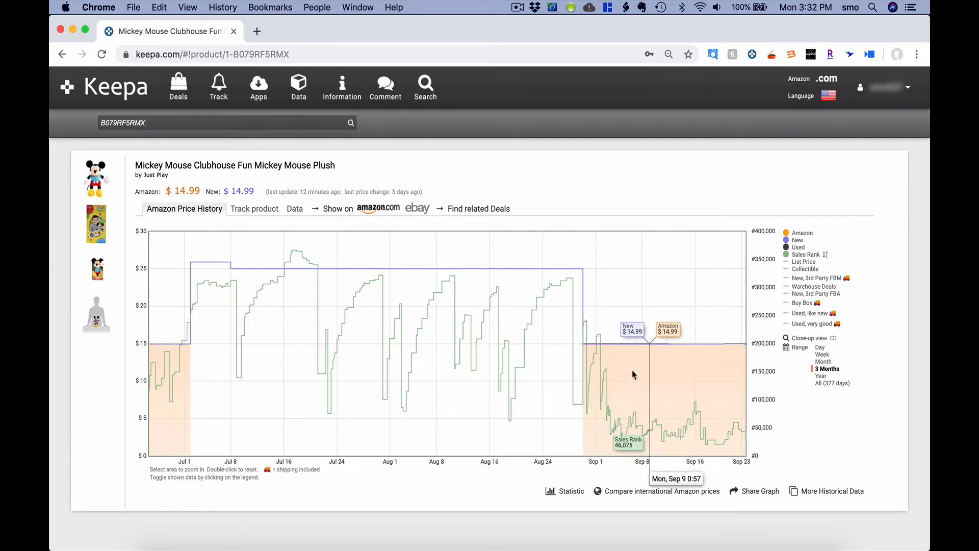
{"action": "mouse_move", "coordinate": [626, 373]}
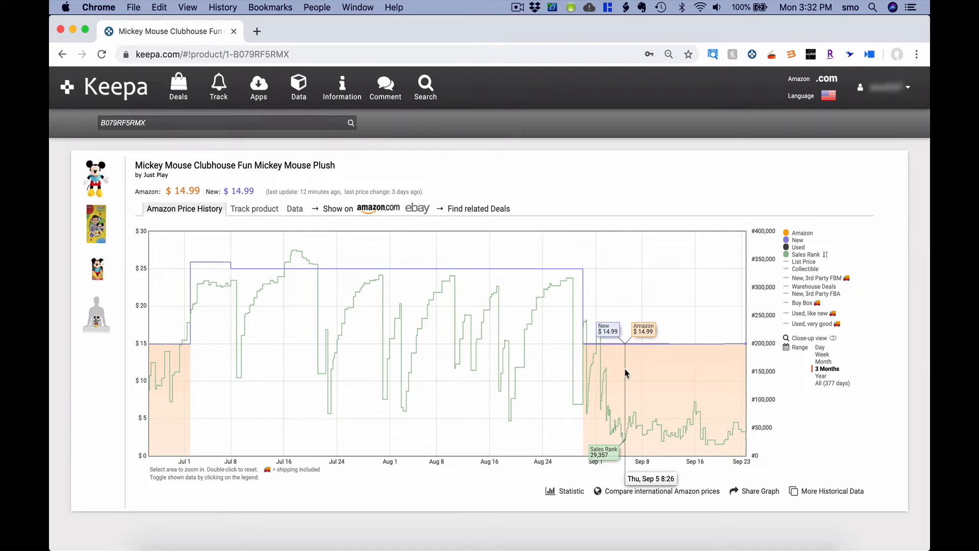
{"action": "mouse_move", "coordinate": [453, 362]}
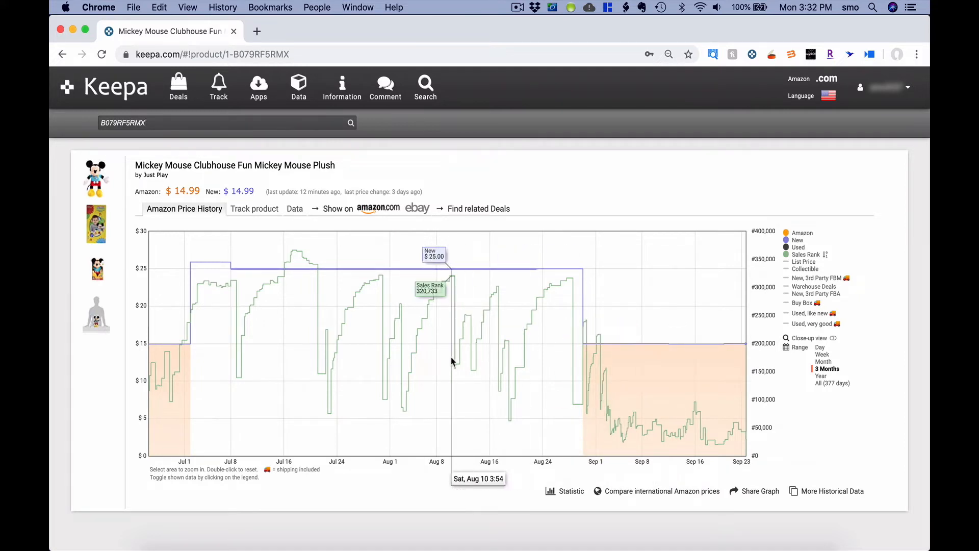
{"action": "mouse_move", "coordinate": [177, 397]}
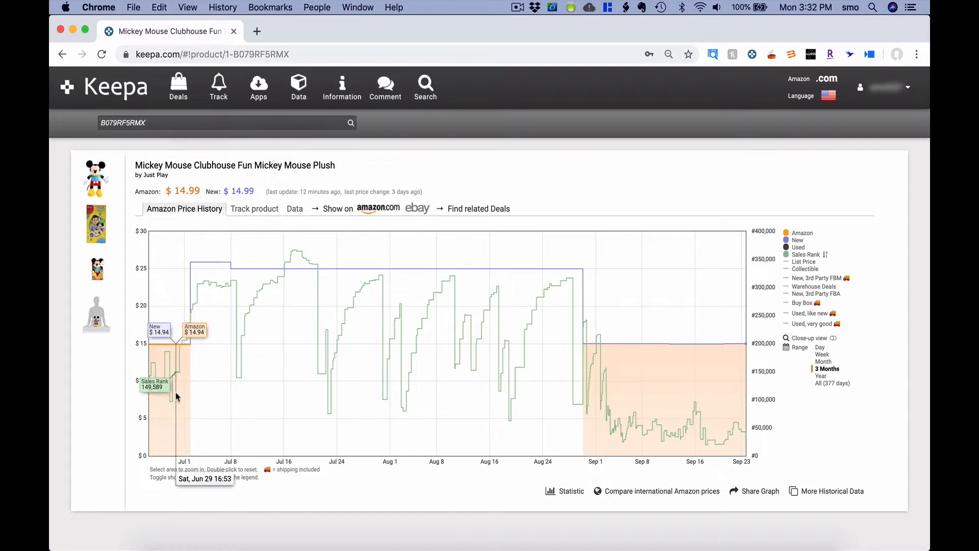
{"action": "mouse_move", "coordinate": [175, 365]}
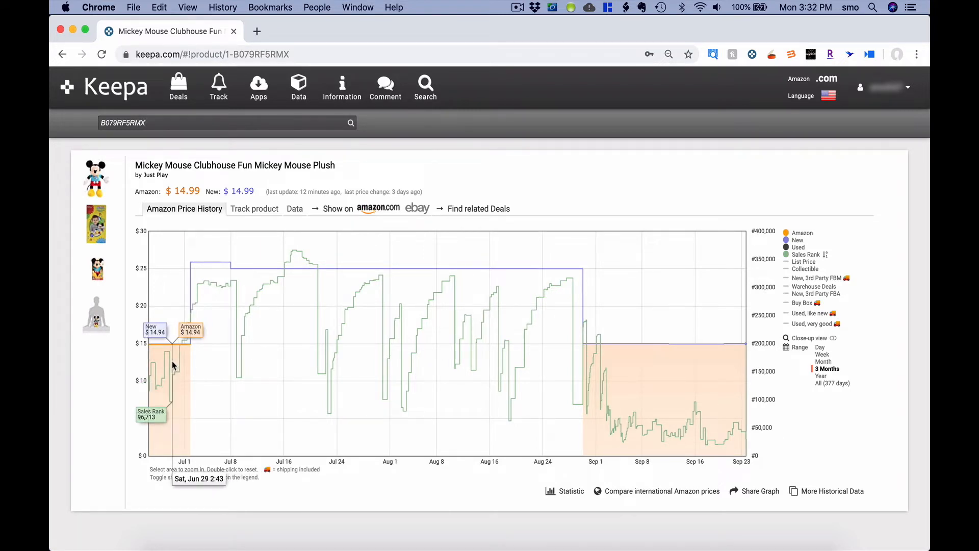
{"action": "mouse_move", "coordinate": [386, 274]}
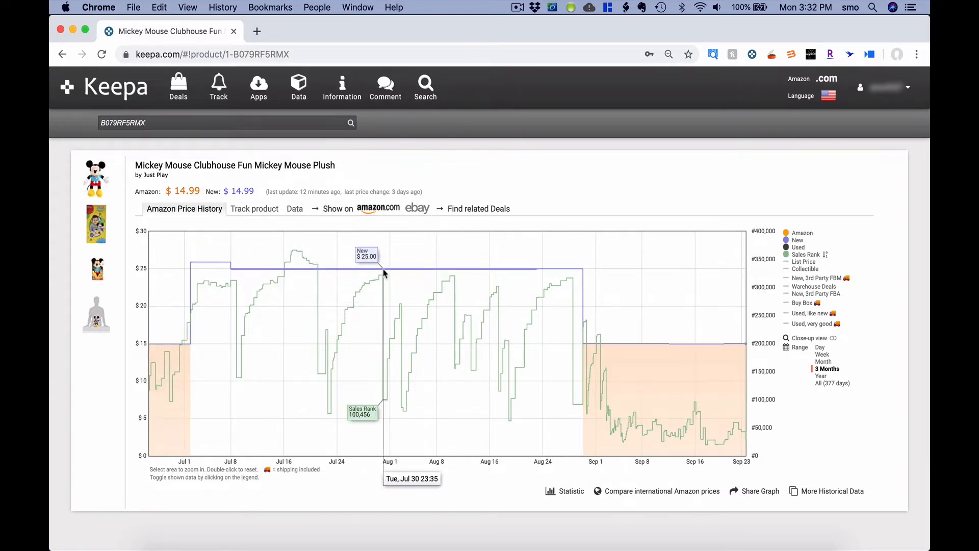
{"action": "mouse_move", "coordinate": [397, 274]}
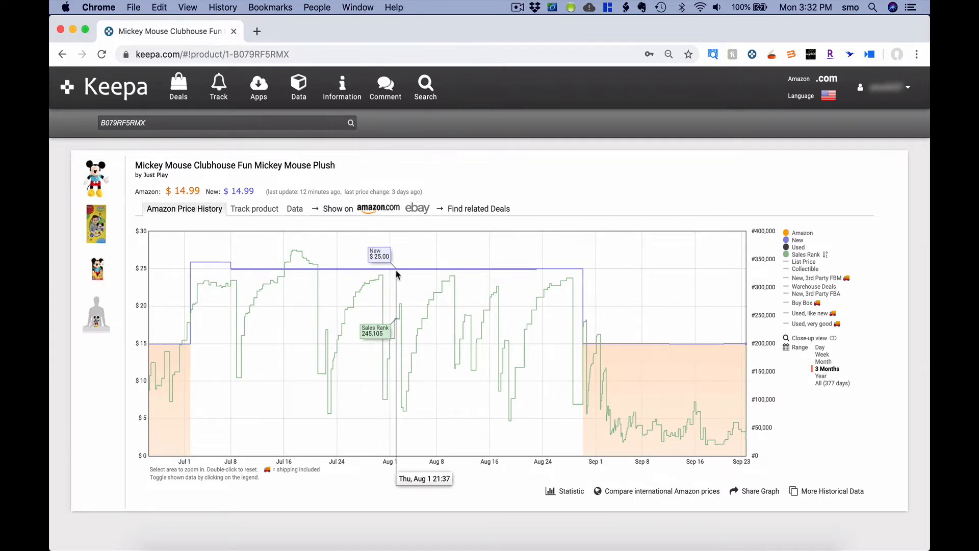
{"action": "mouse_move", "coordinate": [734, 192]}
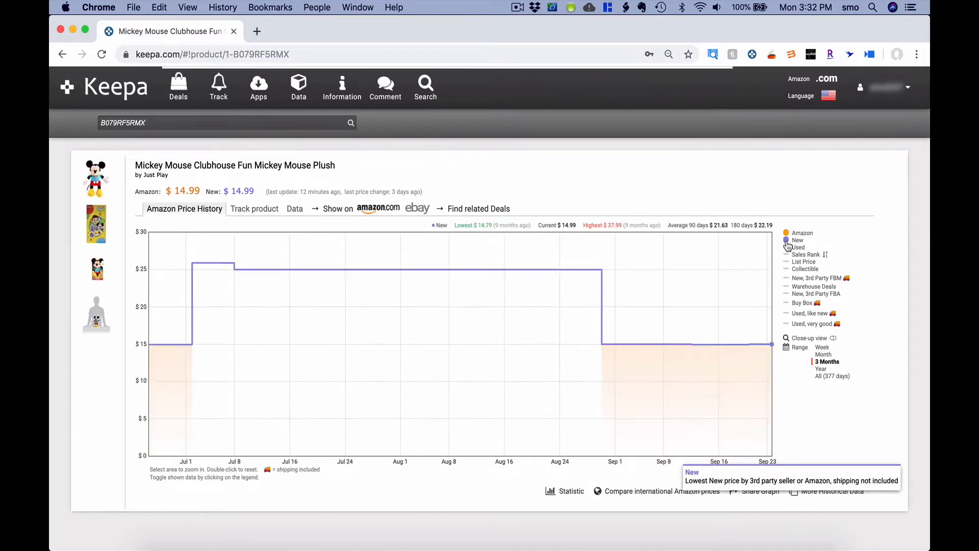
Toggle the New, Amazon and Used legend entries so only the Used price line remains.
{"action": "left_click", "coordinate": [798, 239]}
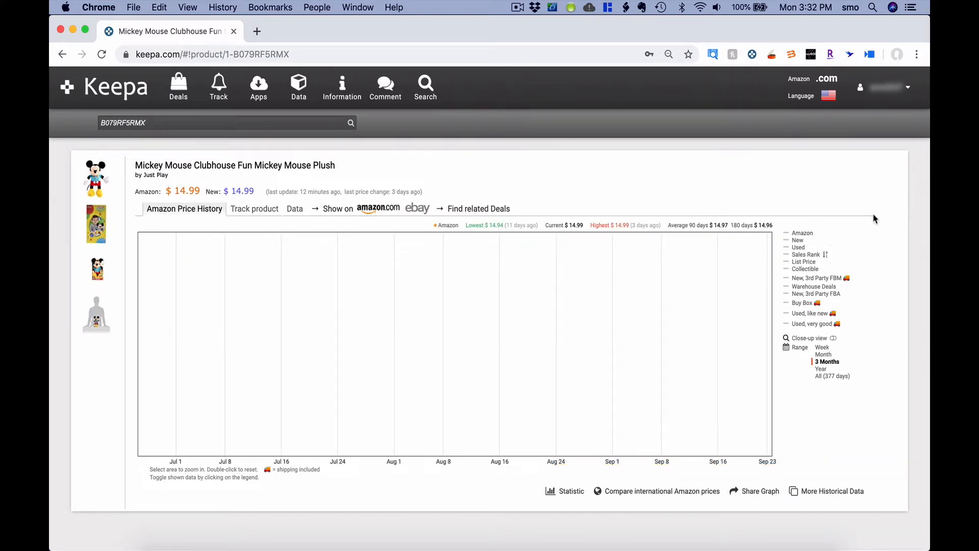
{"action": "mouse_move", "coordinate": [802, 233]}
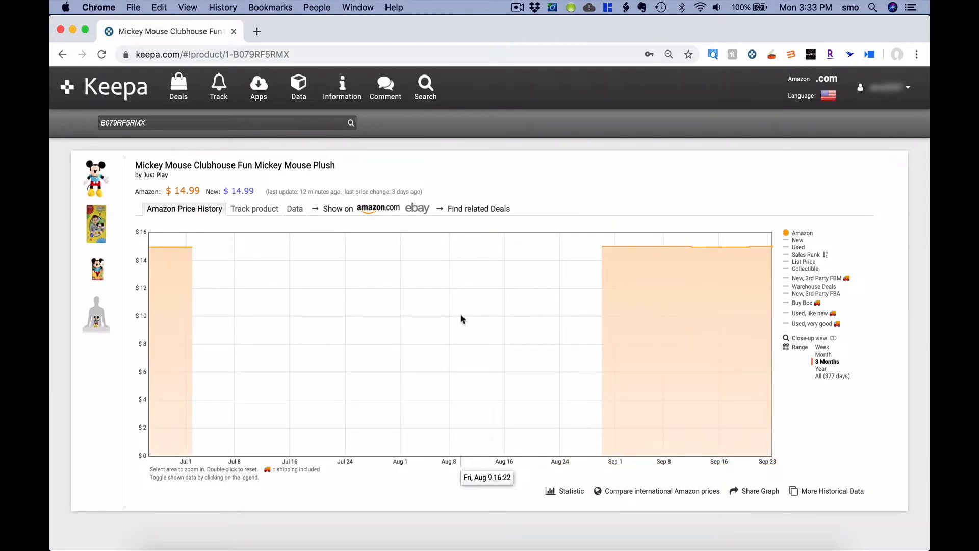
{"action": "mouse_move", "coordinate": [477, 329]}
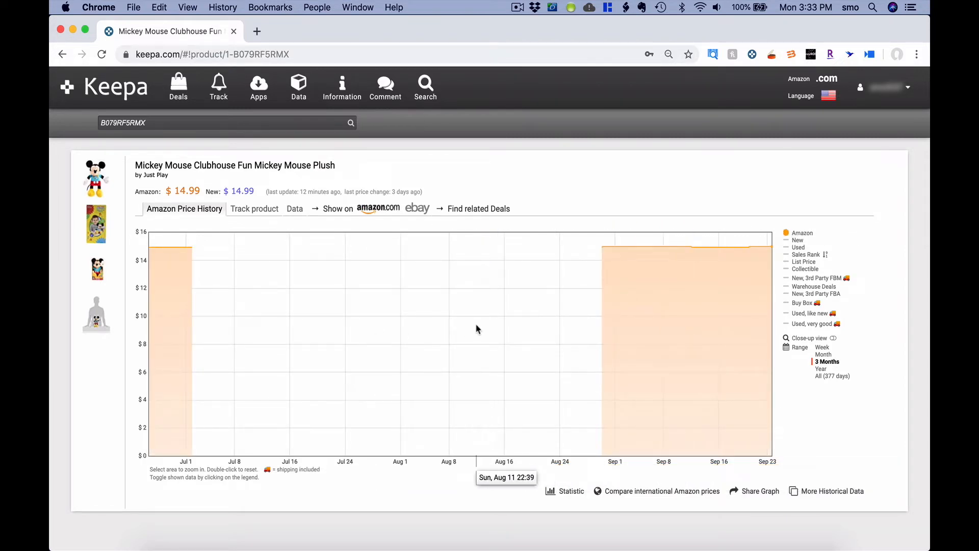
{"action": "mouse_move", "coordinate": [802, 233]}
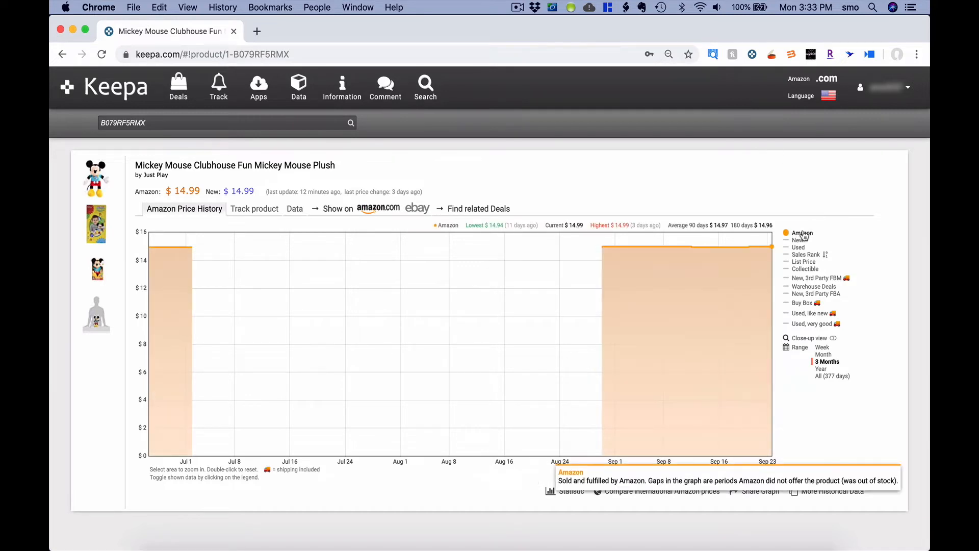
{"action": "left_click", "coordinate": [802, 232]}
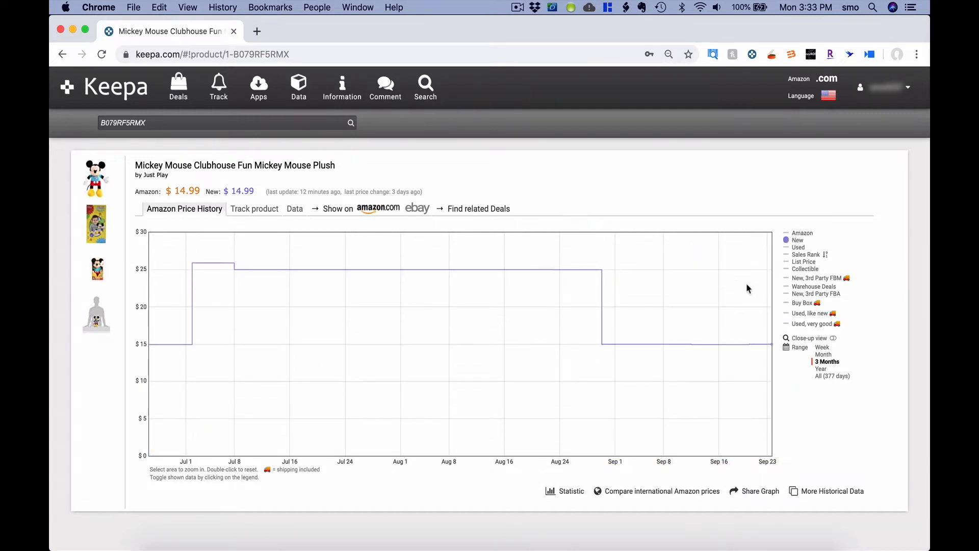
{"action": "mouse_move", "coordinate": [629, 312]}
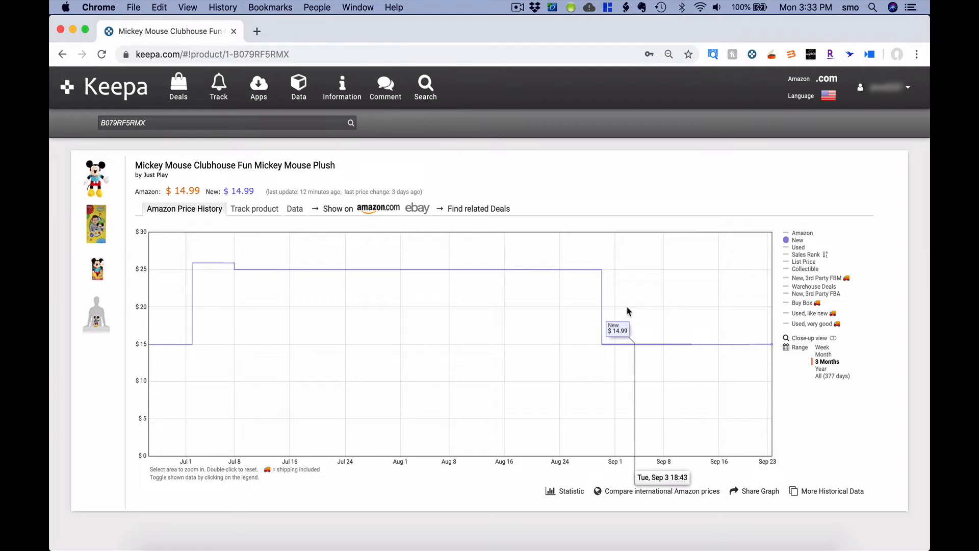
{"action": "mouse_move", "coordinate": [568, 282]}
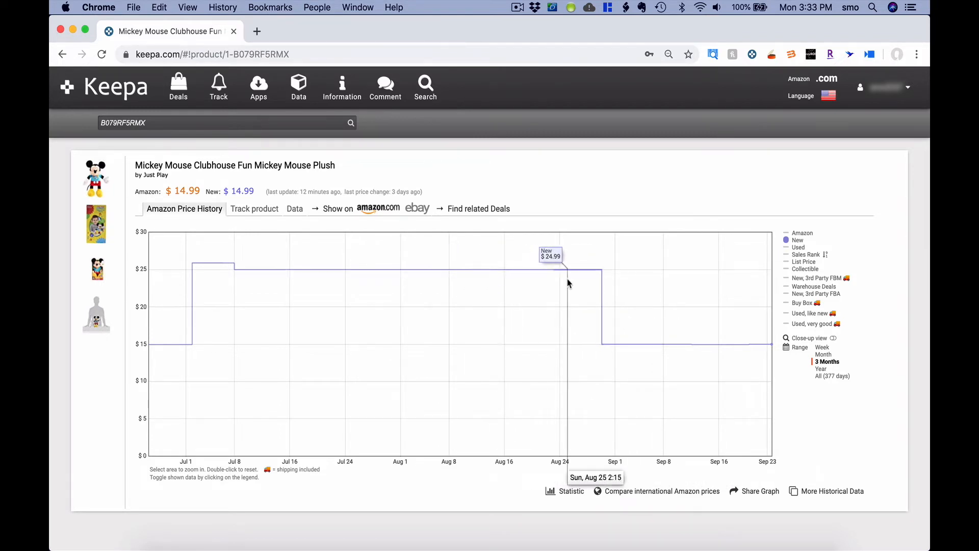
{"action": "mouse_move", "coordinate": [798, 246]}
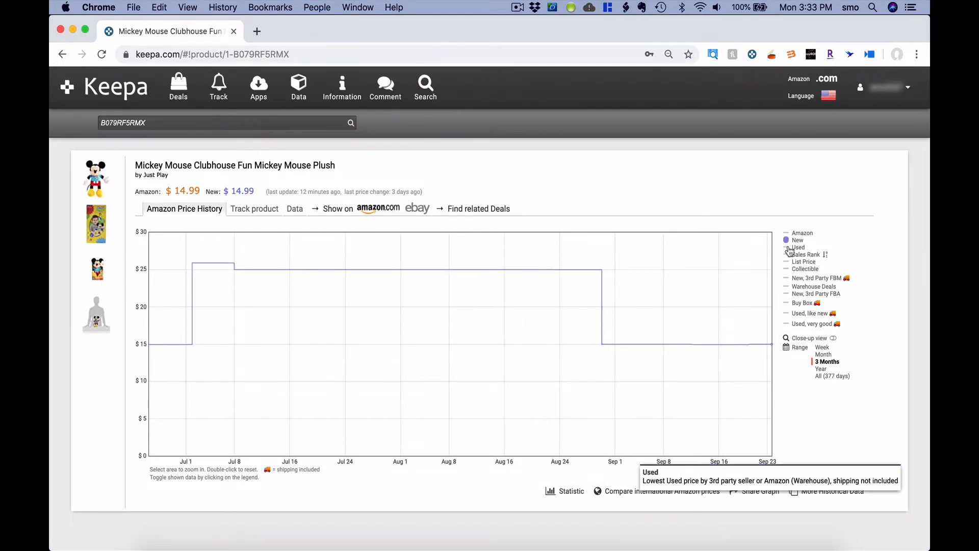
{"action": "left_click", "coordinate": [798, 246]}
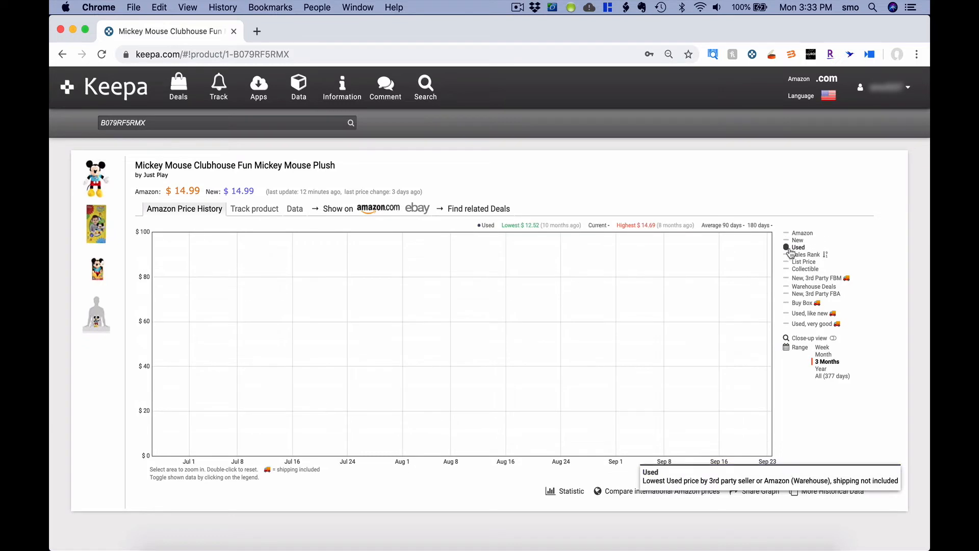
Toggle the Sales Rank legend entry on the 3-month graph.
{"action": "left_click", "coordinate": [805, 254]}
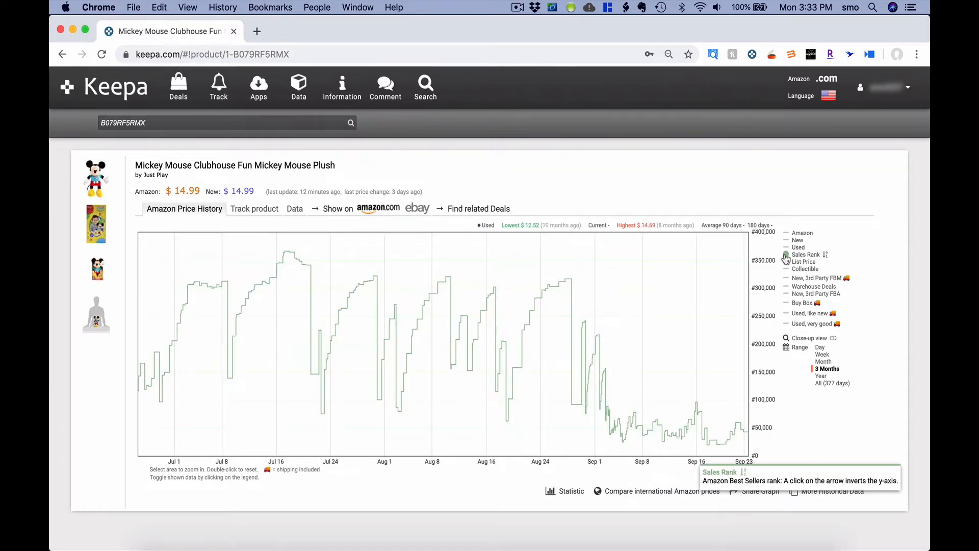
{"action": "mouse_move", "coordinate": [196, 307]}
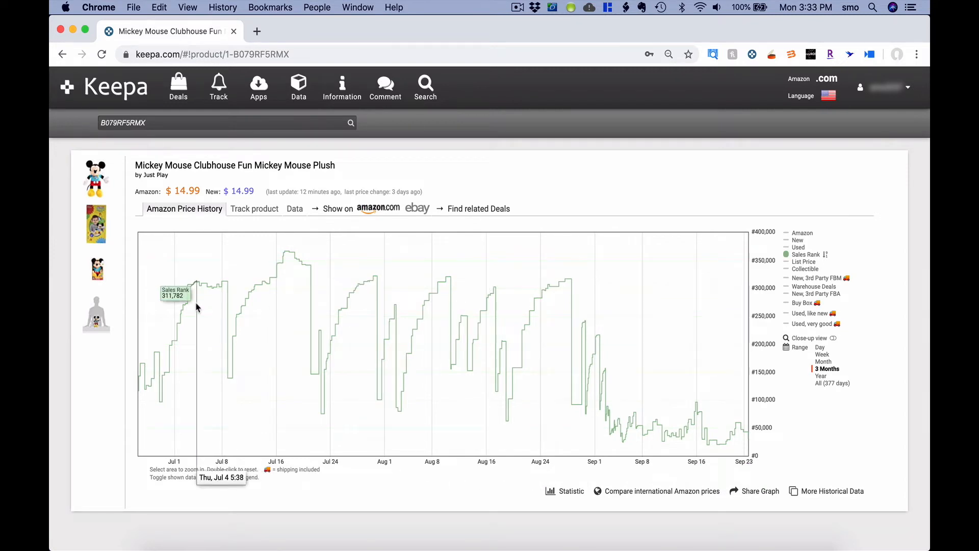
{"action": "mouse_move", "coordinate": [225, 295]}
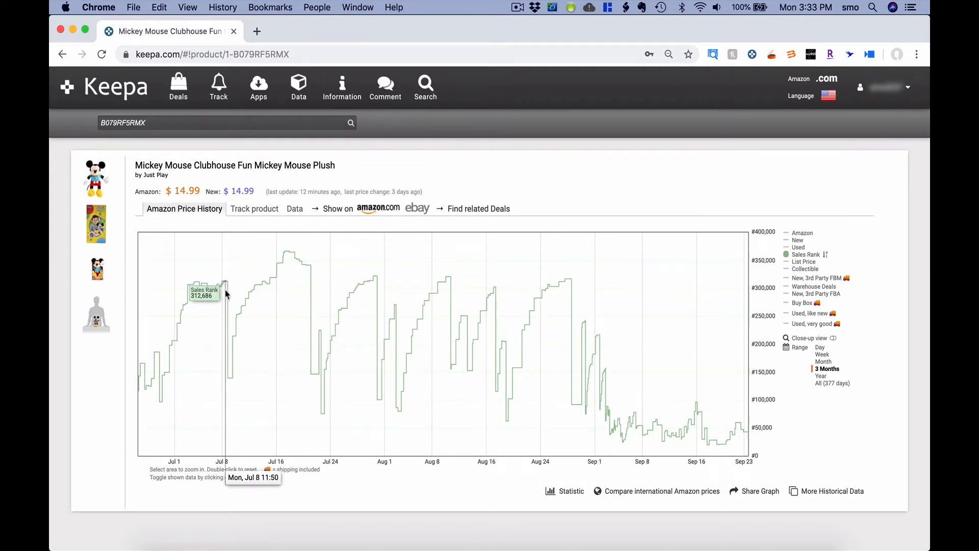
{"action": "mouse_move", "coordinate": [230, 385]}
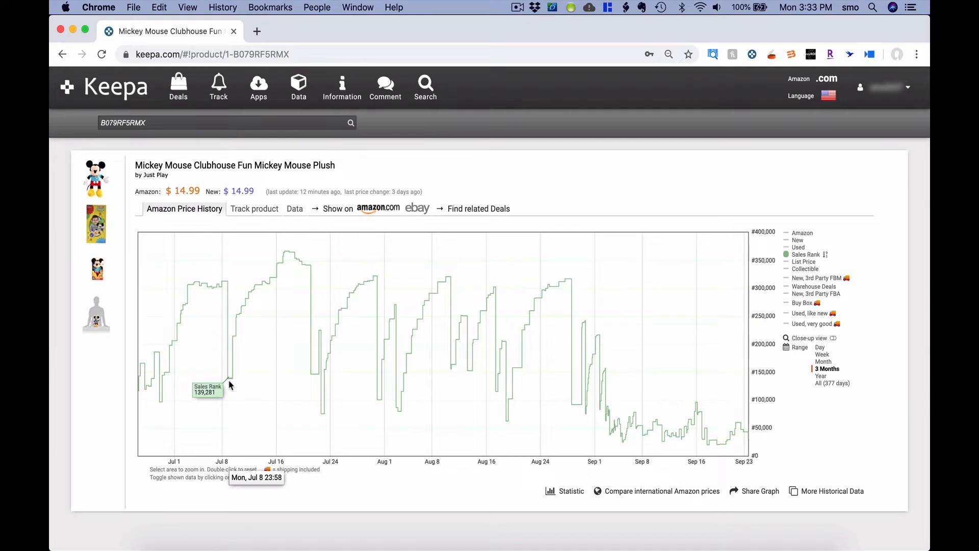
{"action": "mouse_move", "coordinate": [224, 283]}
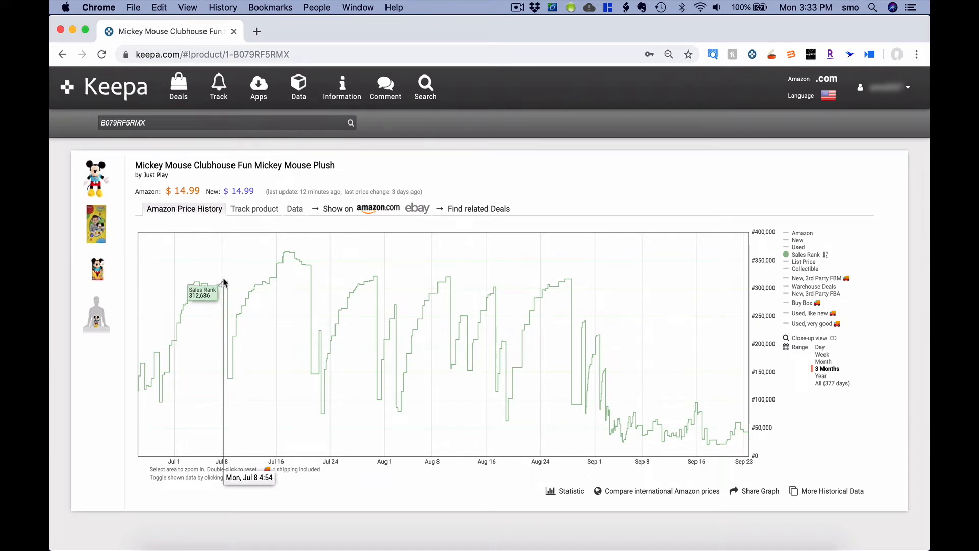
{"action": "mouse_move", "coordinate": [236, 374]}
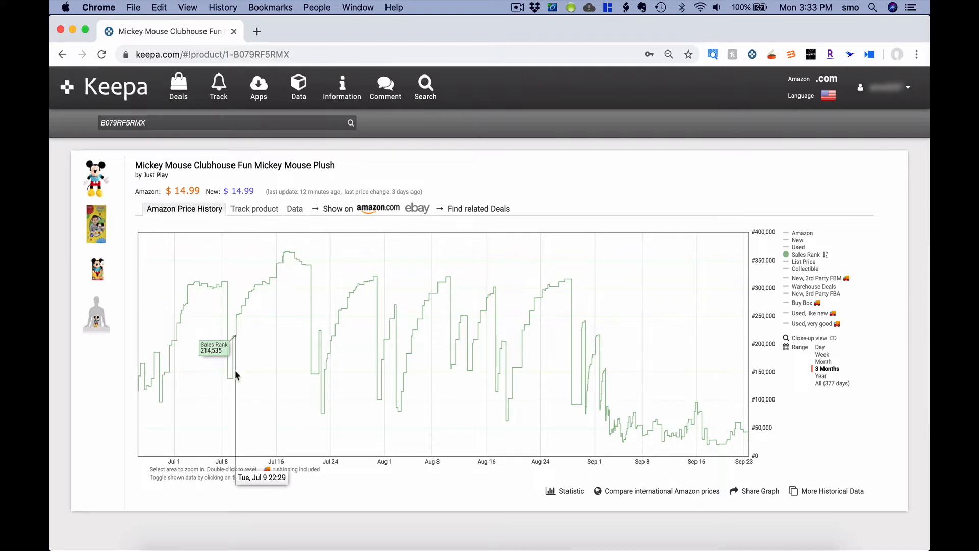
{"action": "mouse_move", "coordinate": [222, 287]}
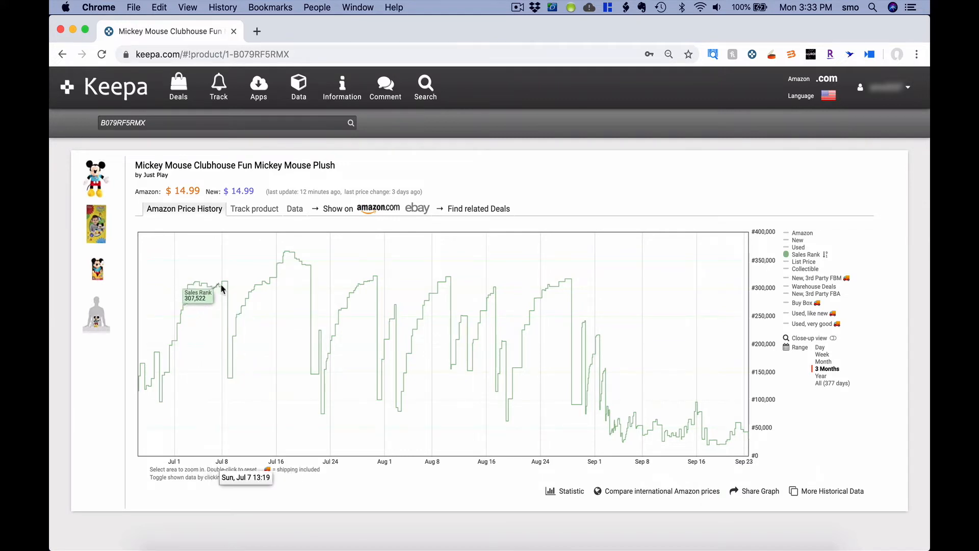
{"action": "mouse_move", "coordinate": [221, 291]}
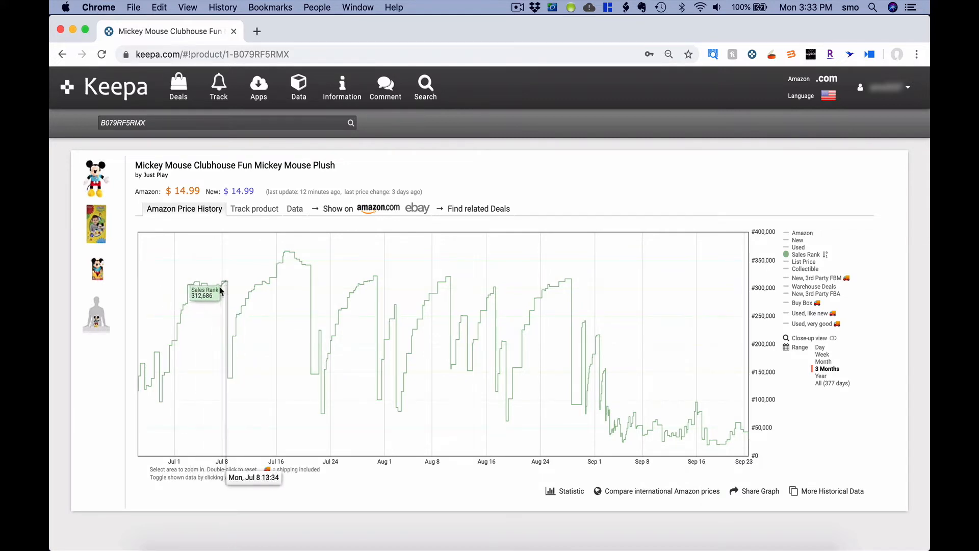
{"action": "mouse_move", "coordinate": [224, 292]}
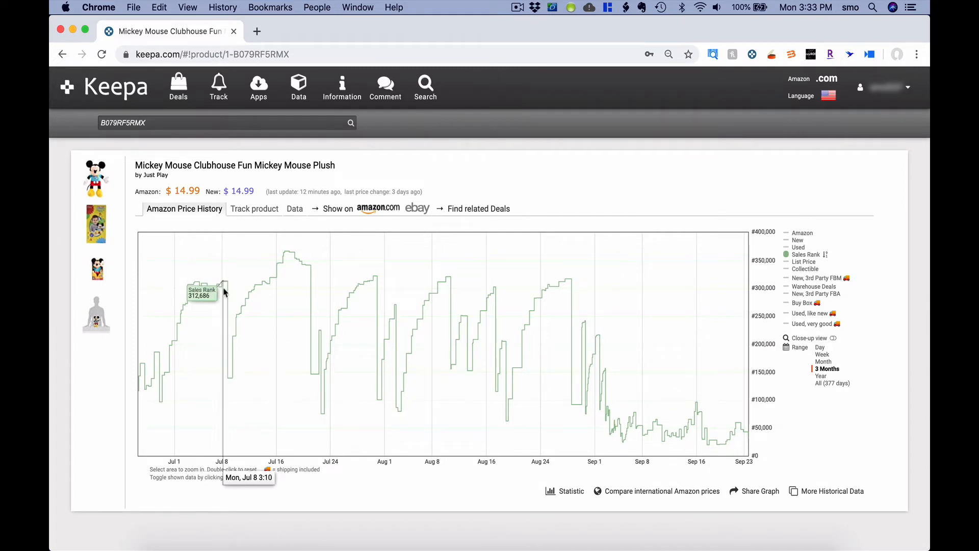
{"action": "mouse_move", "coordinate": [229, 383]}
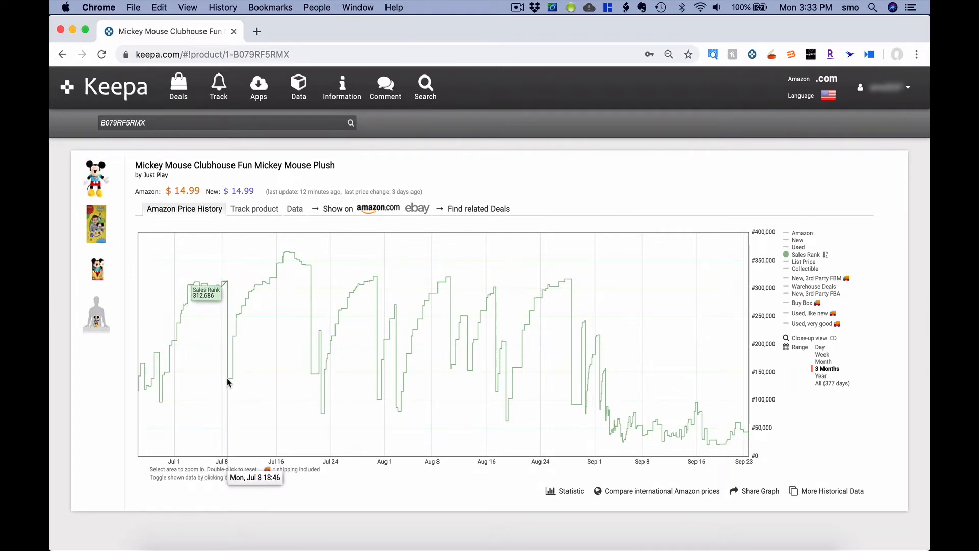
{"action": "mouse_move", "coordinate": [418, 330]}
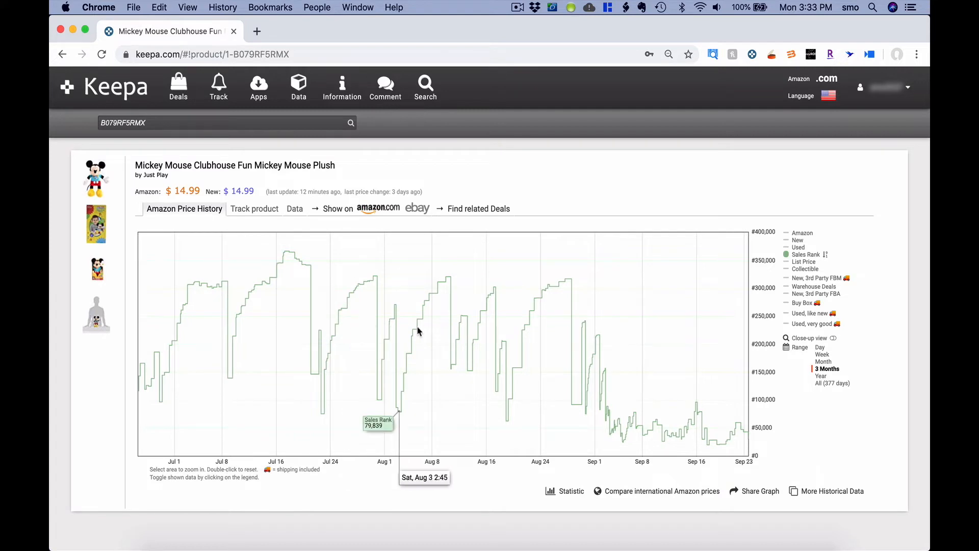
{"action": "mouse_move", "coordinate": [635, 426]}
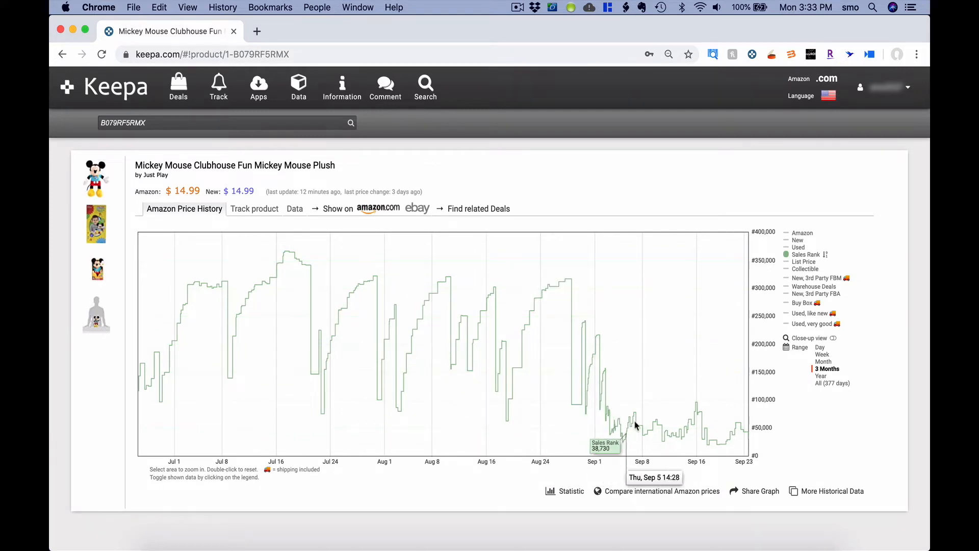
{"action": "mouse_move", "coordinate": [714, 426]}
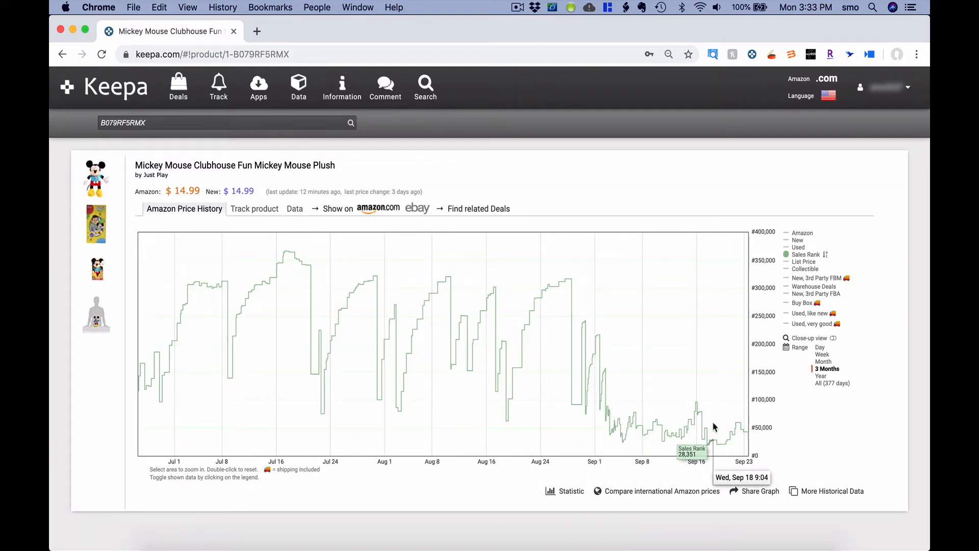
{"action": "mouse_move", "coordinate": [704, 447]}
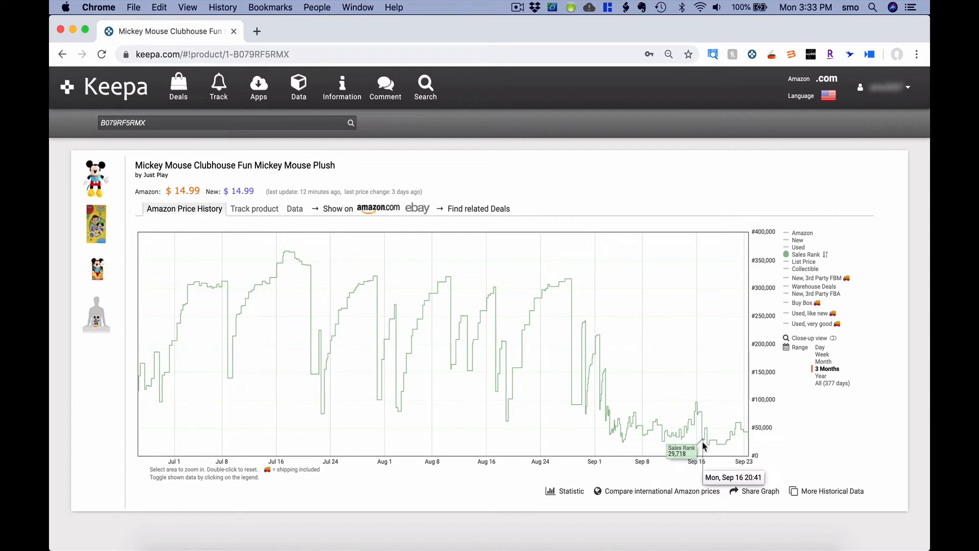
{"action": "mouse_move", "coordinate": [723, 261]}
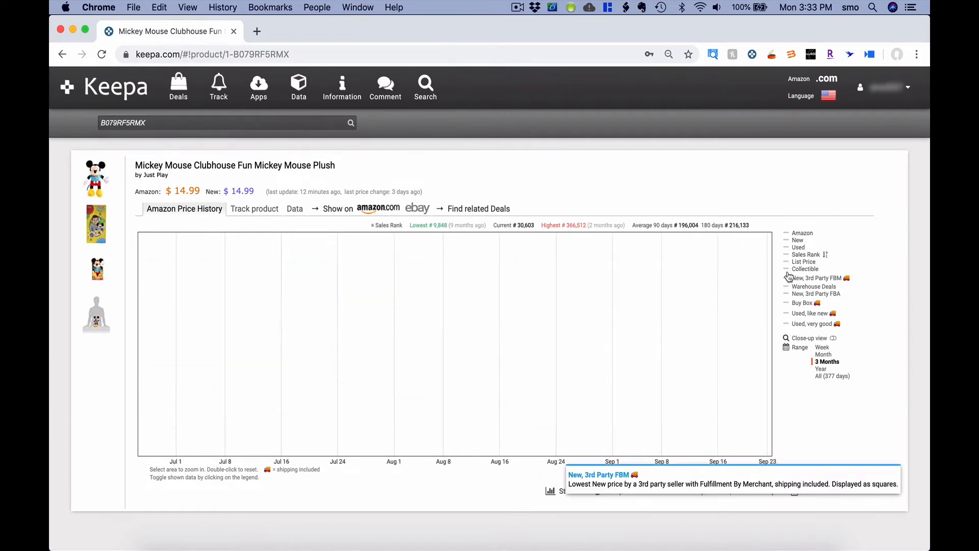
{"action": "left_click", "coordinate": [813, 277]}
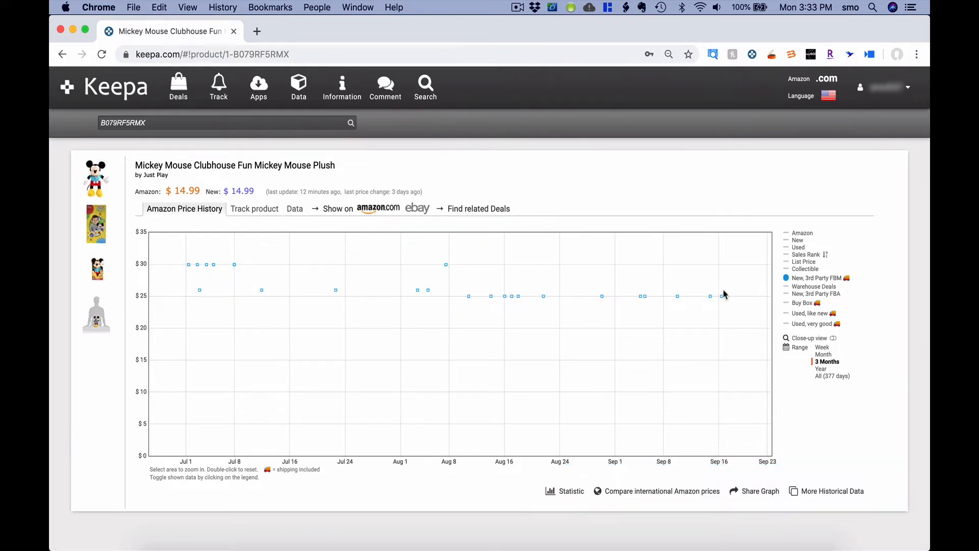
{"action": "mouse_move", "coordinate": [677, 297]}
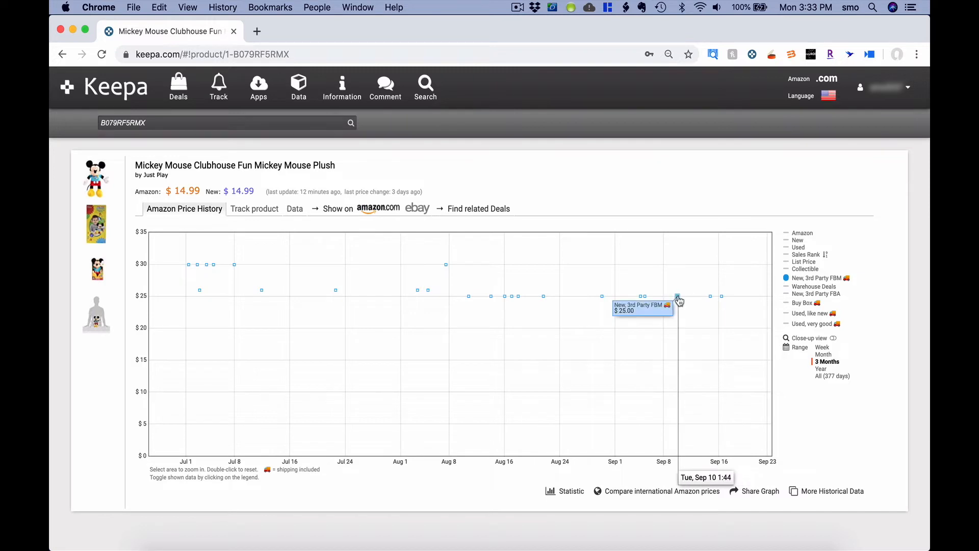
{"action": "mouse_move", "coordinate": [642, 295]}
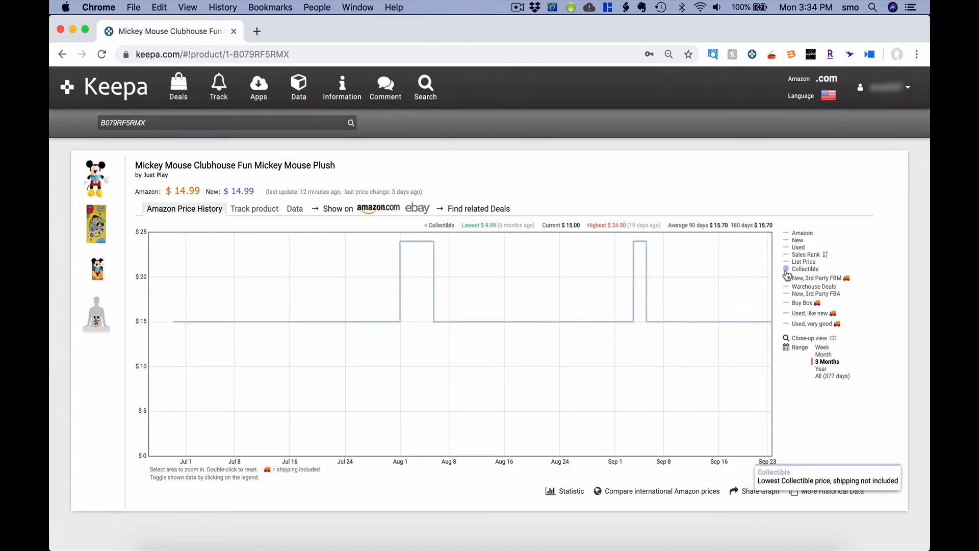
{"action": "left_click", "coordinate": [814, 294]}
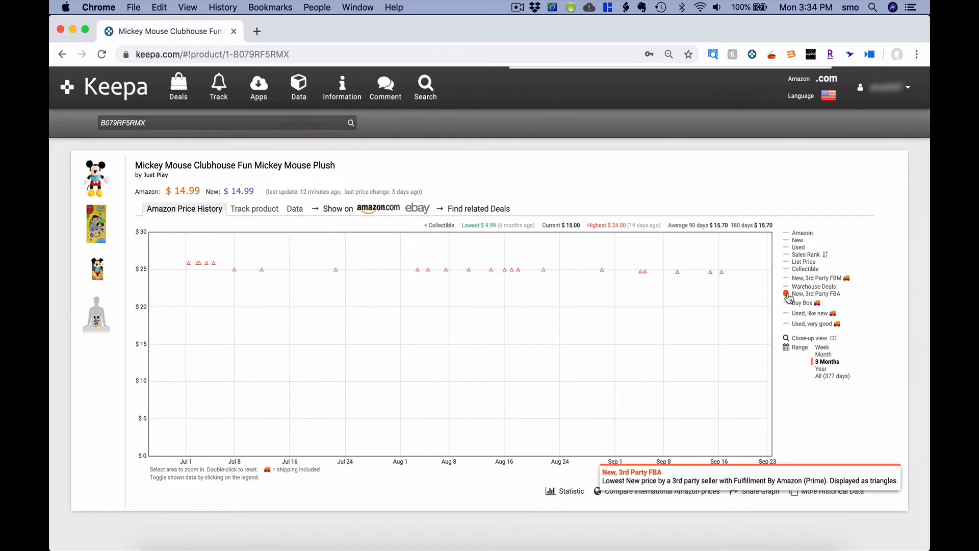
{"action": "mouse_move", "coordinate": [712, 275]}
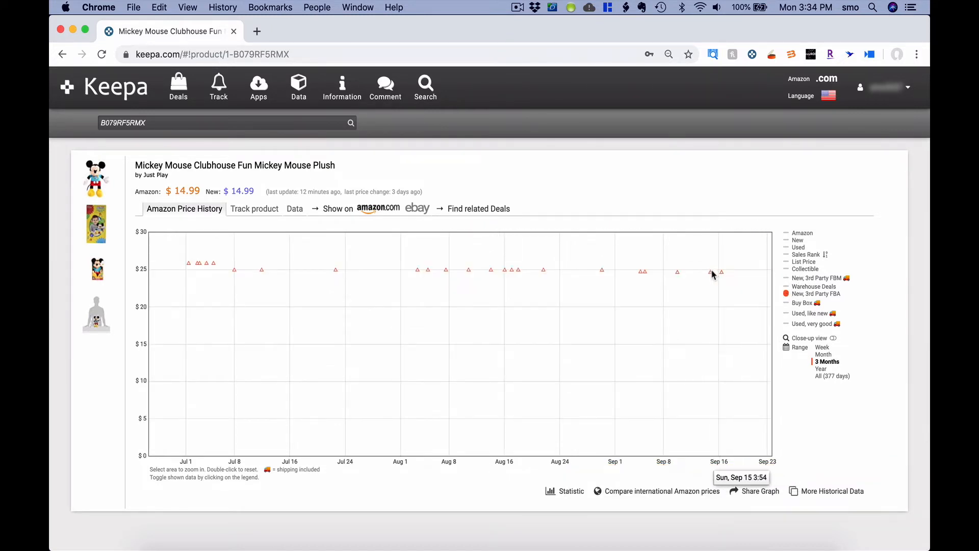
{"action": "mouse_move", "coordinate": [652, 276]}
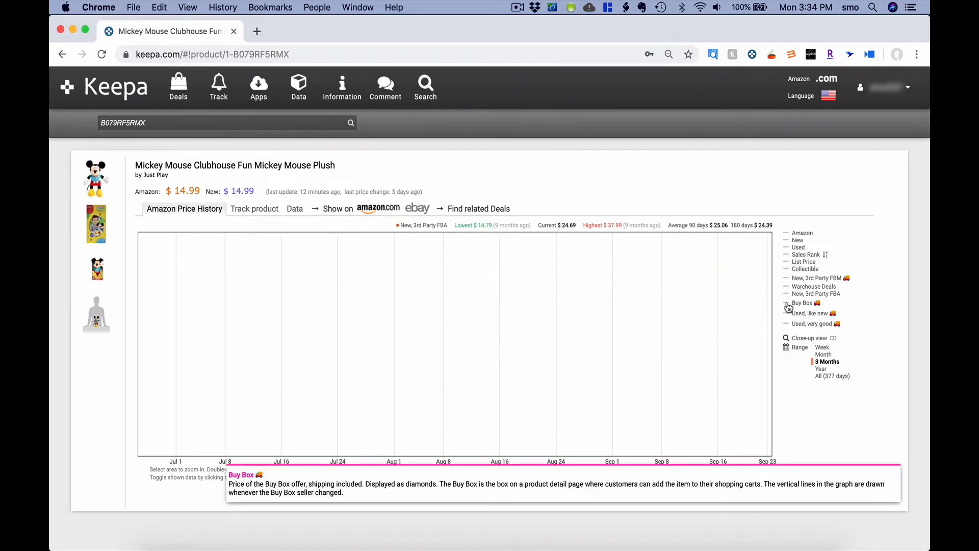
{"action": "left_click", "coordinate": [805, 303]}
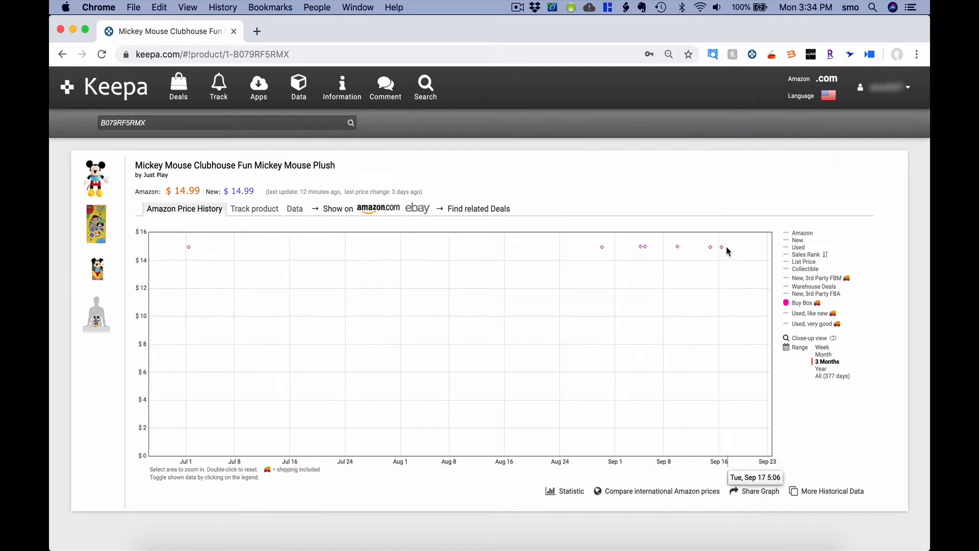
{"action": "mouse_move", "coordinate": [679, 249]}
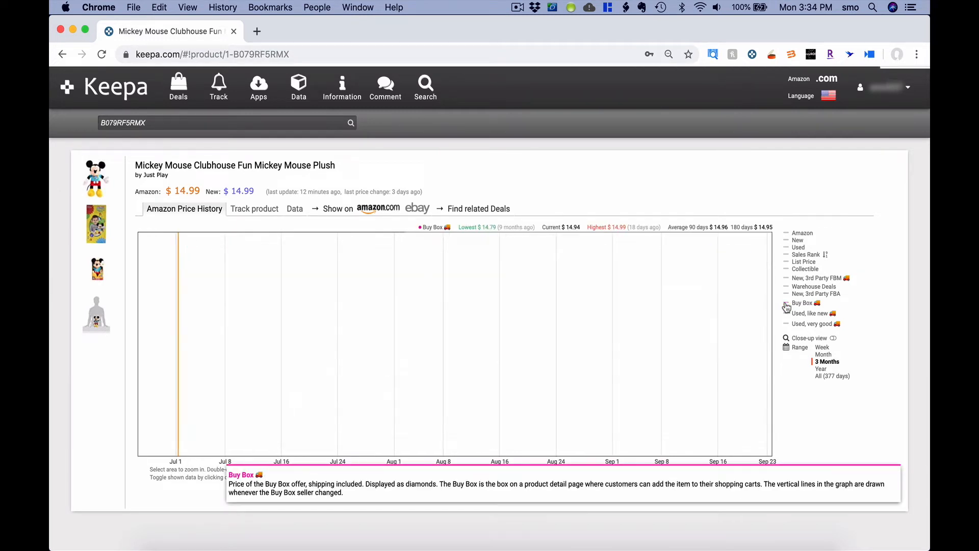
{"action": "mouse_move", "coordinate": [809, 313]}
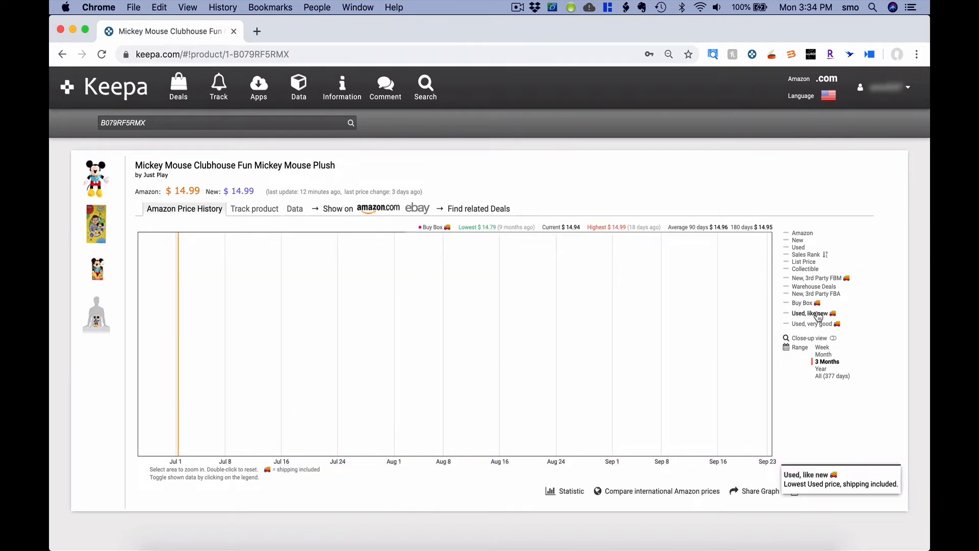
{"action": "mouse_move", "coordinate": [811, 323]}
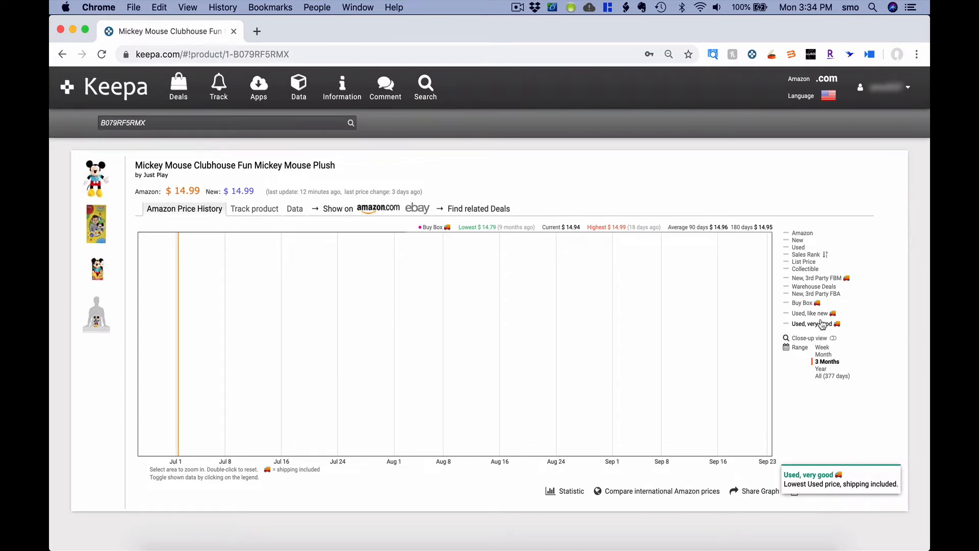
Restore the Sales Rank line along with the Amazon, New and Buy Box prices.
{"action": "left_click", "coordinate": [806, 254]}
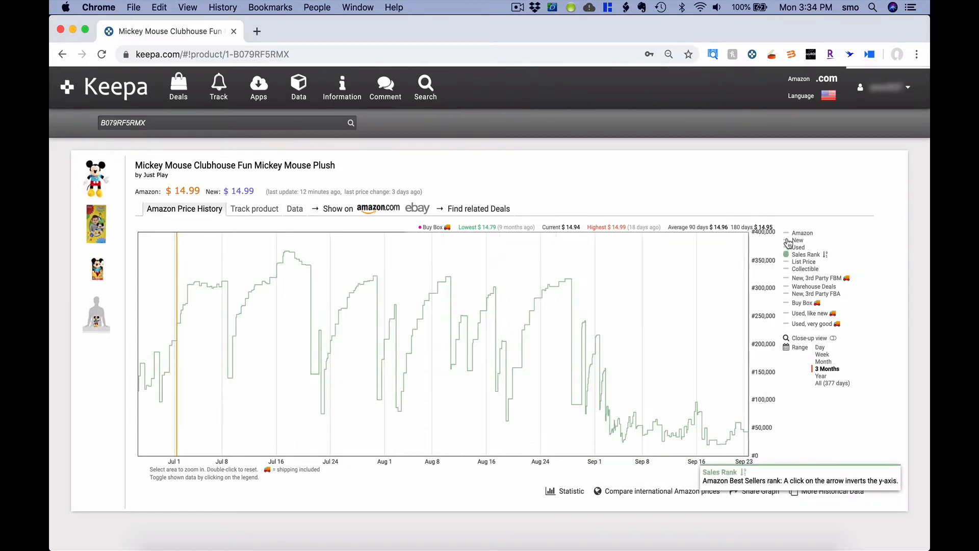
{"action": "left_click", "coordinate": [803, 233]}
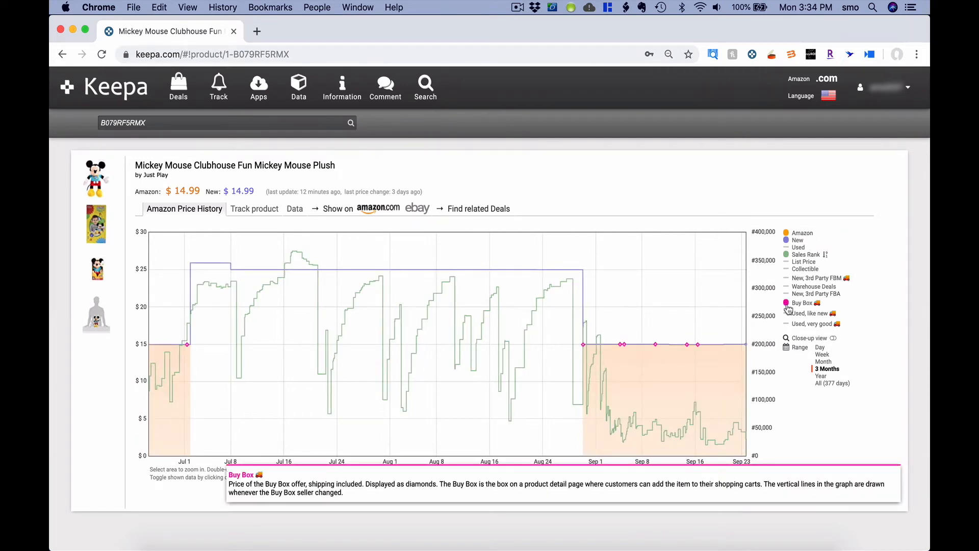
{"action": "mouse_move", "coordinate": [883, 294]}
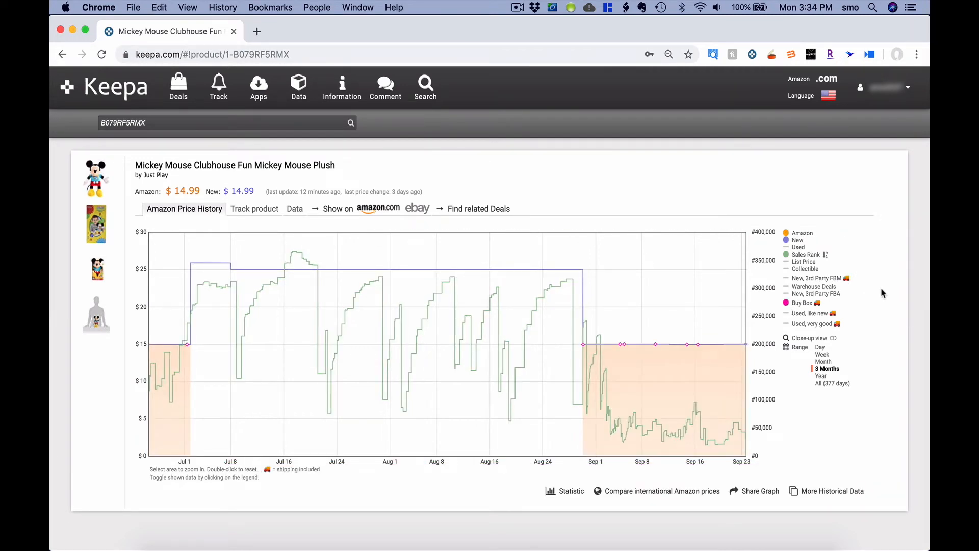
{"action": "mouse_move", "coordinate": [847, 369]}
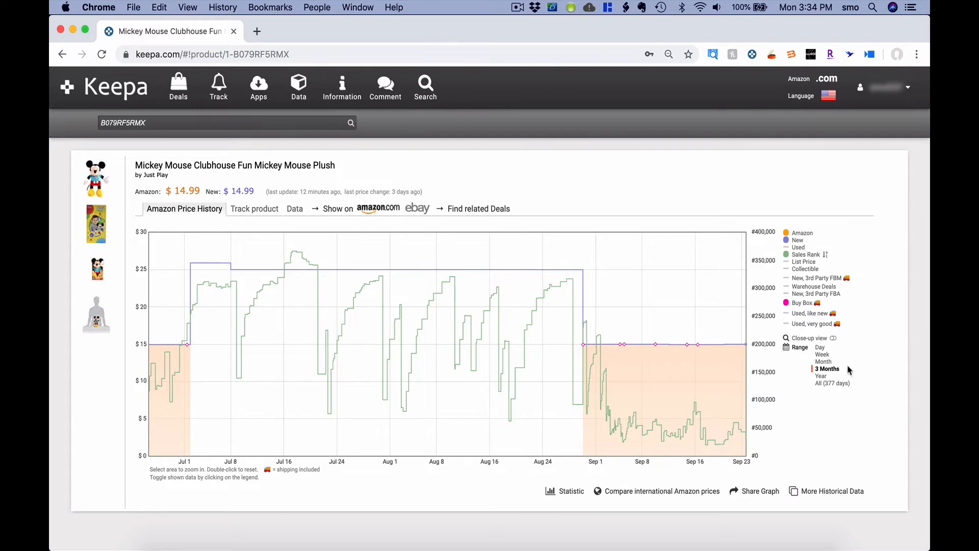
Cycle the range through Month, Week, Day and 3 Months, ending on a full Year.
{"action": "left_click", "coordinate": [823, 361]}
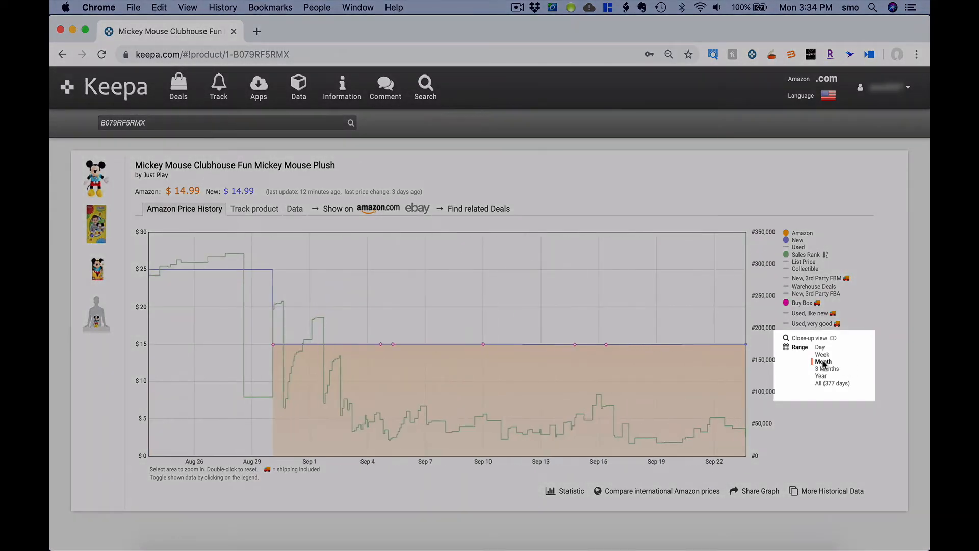
{"action": "left_click", "coordinate": [819, 346]}
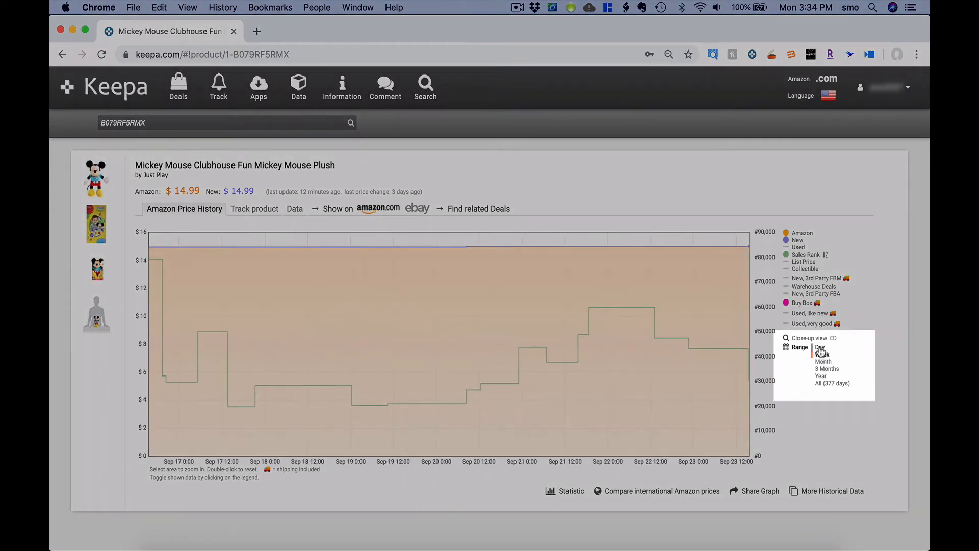
{"action": "left_click", "coordinate": [820, 348]}
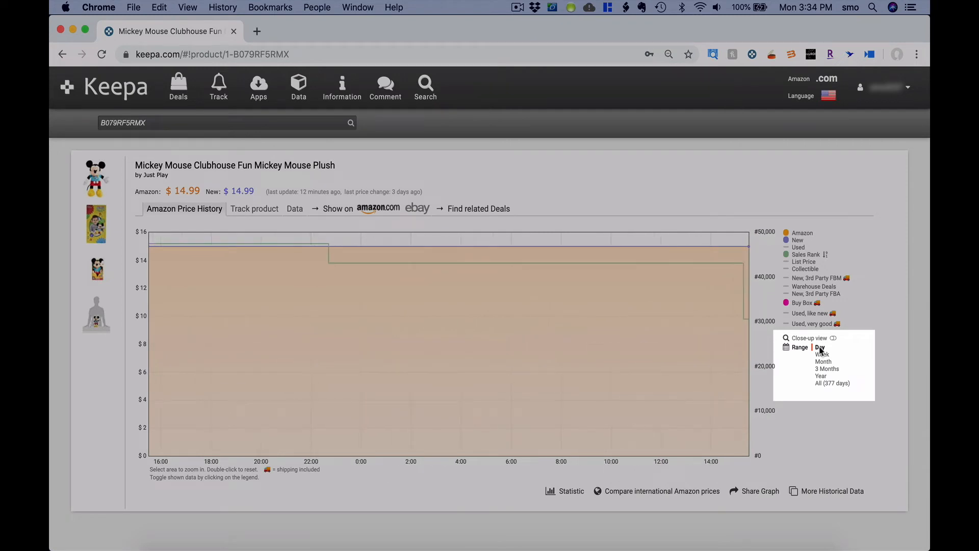
{"action": "left_click", "coordinate": [827, 369]}
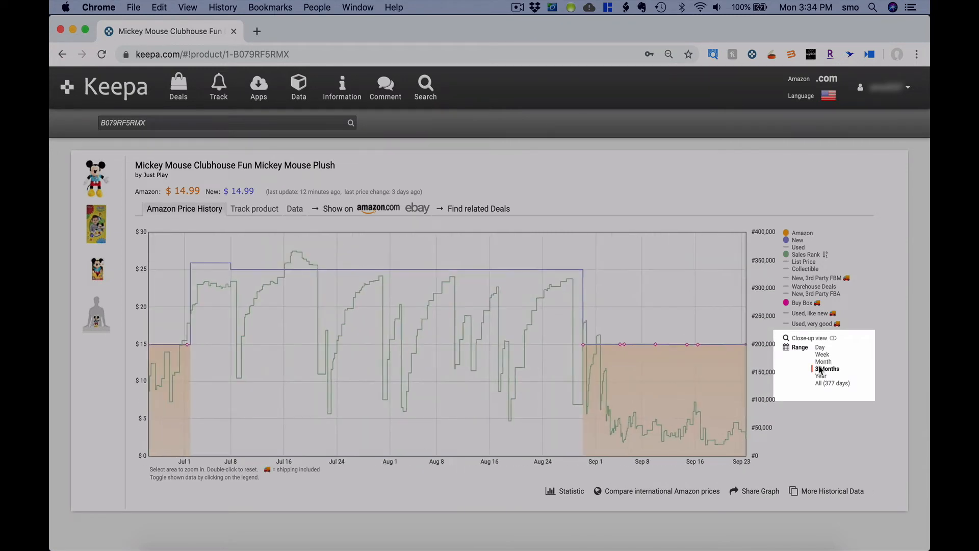
{"action": "mouse_move", "coordinate": [825, 368]}
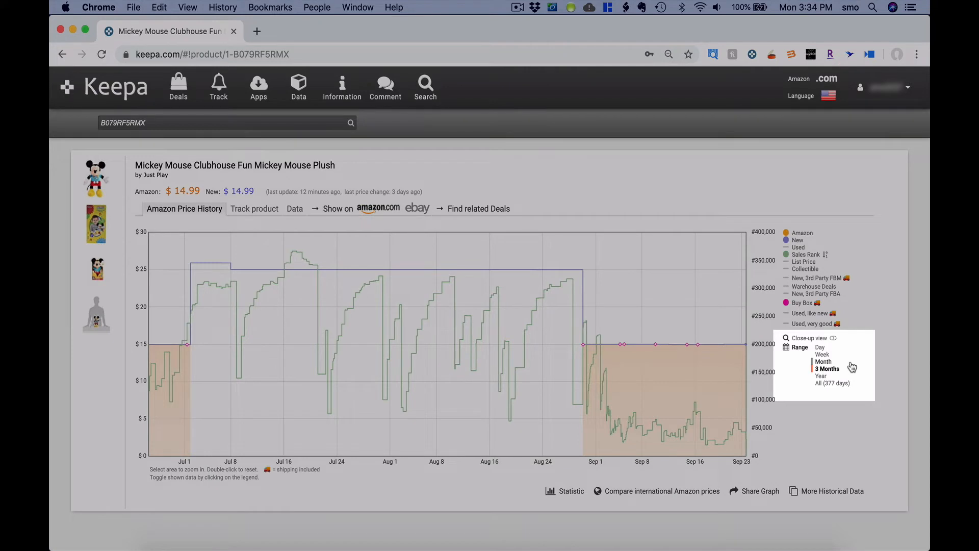
{"action": "mouse_move", "coordinate": [820, 378]}
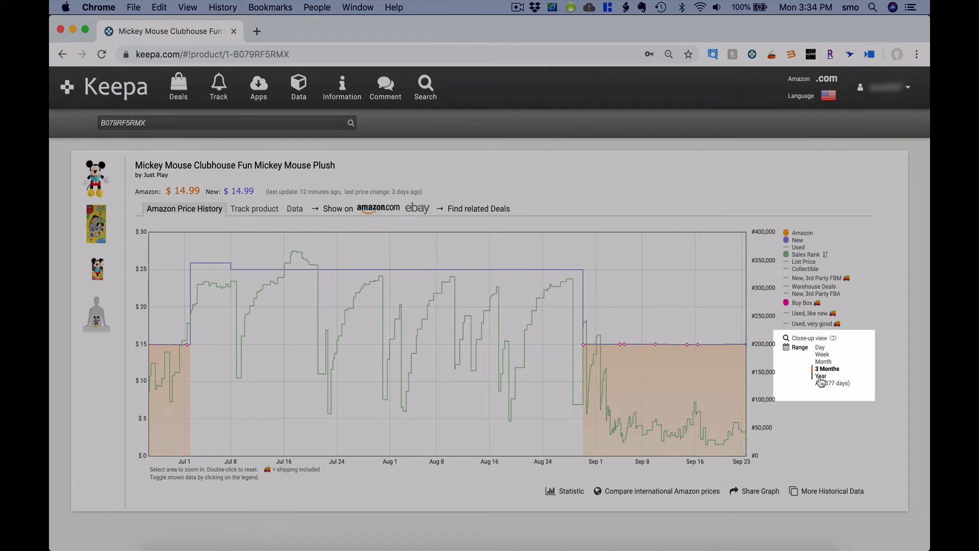
{"action": "left_click", "coordinate": [820, 376]}
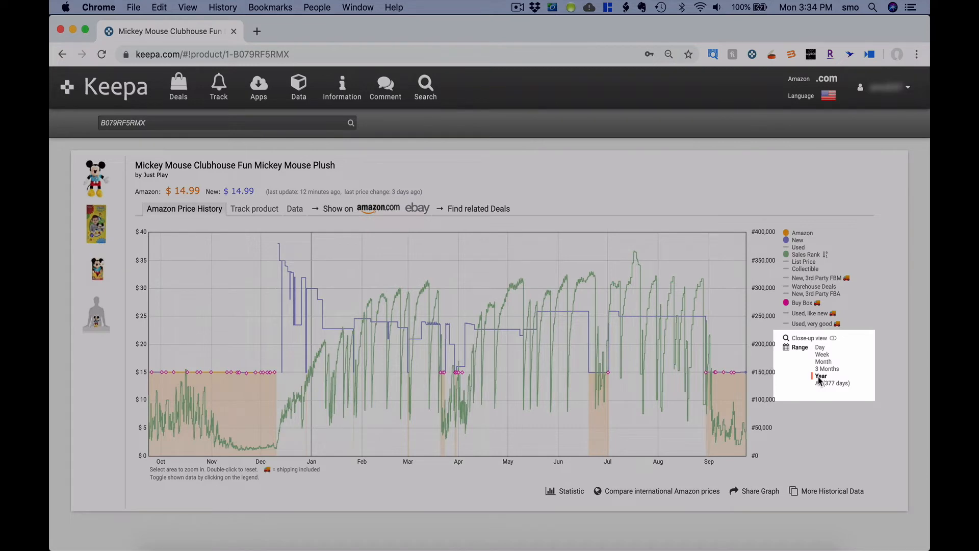
{"action": "left_click", "coordinate": [820, 377]}
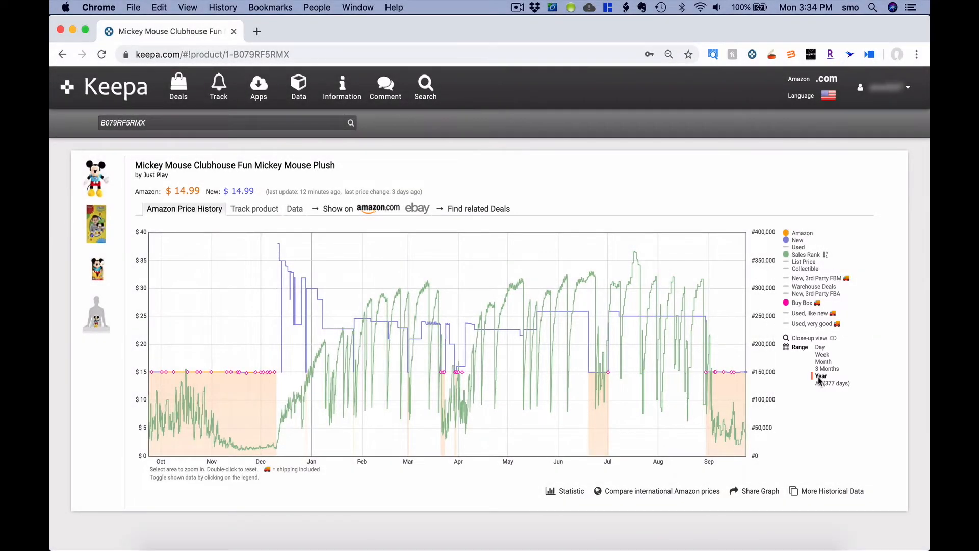
{"action": "mouse_move", "coordinate": [195, 412]}
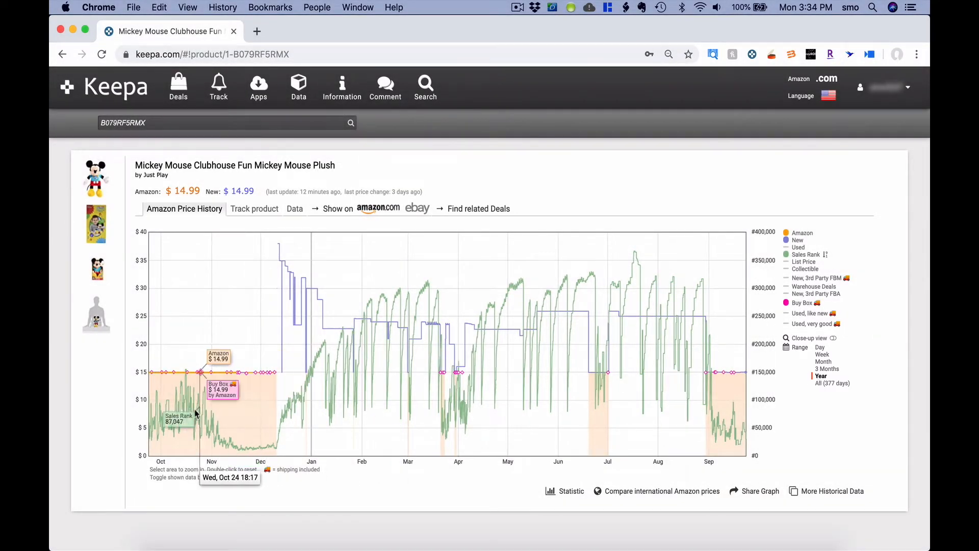
{"action": "mouse_move", "coordinate": [232, 444]}
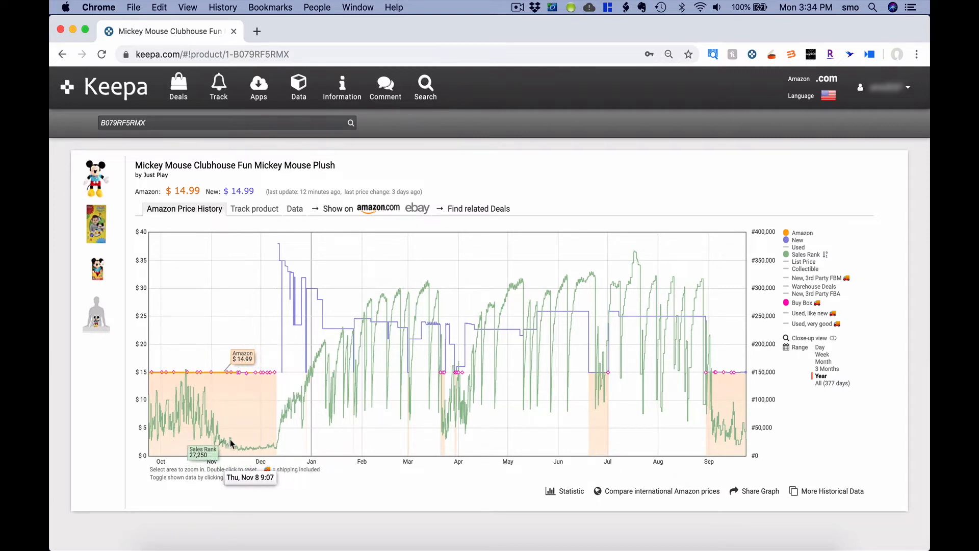
{"action": "mouse_move", "coordinate": [267, 440]}
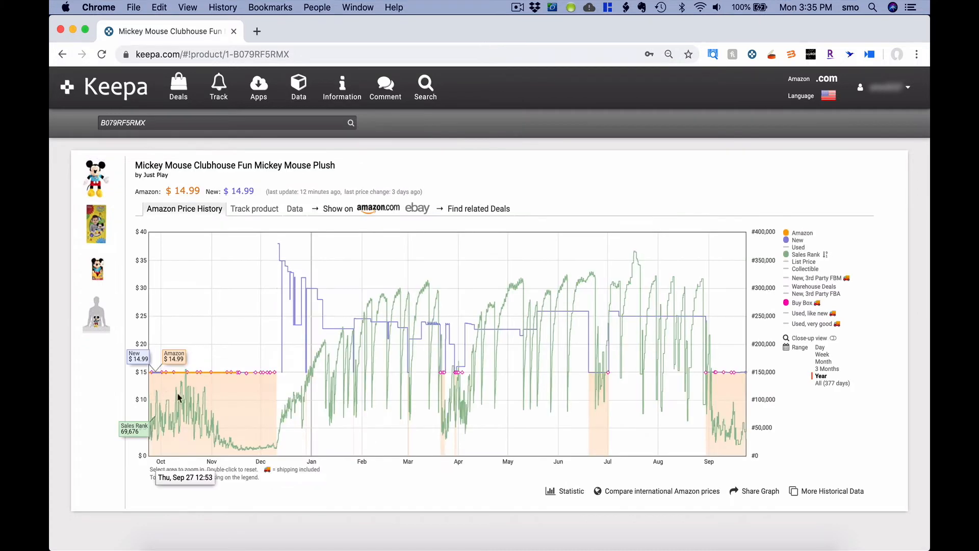
{"action": "mouse_move", "coordinate": [265, 442]}
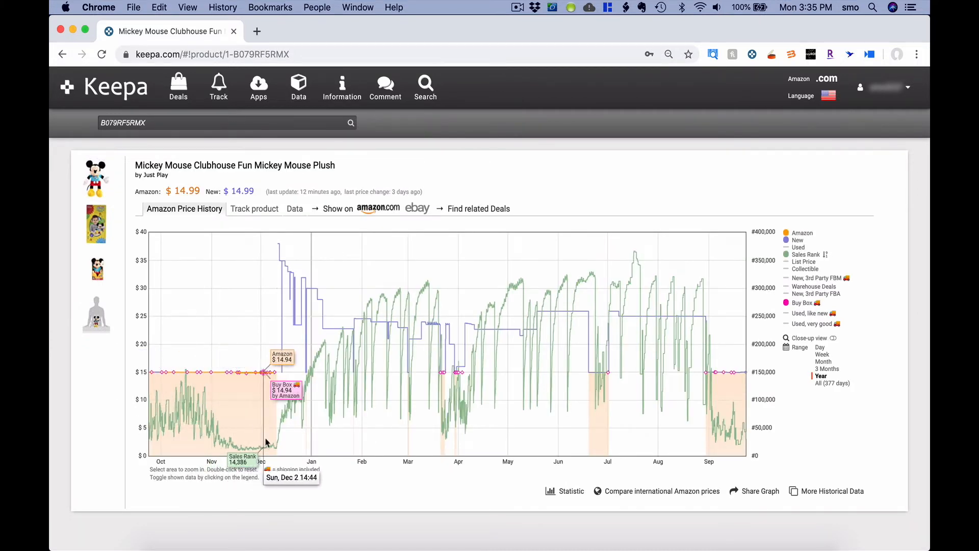
{"action": "mouse_move", "coordinate": [274, 438]}
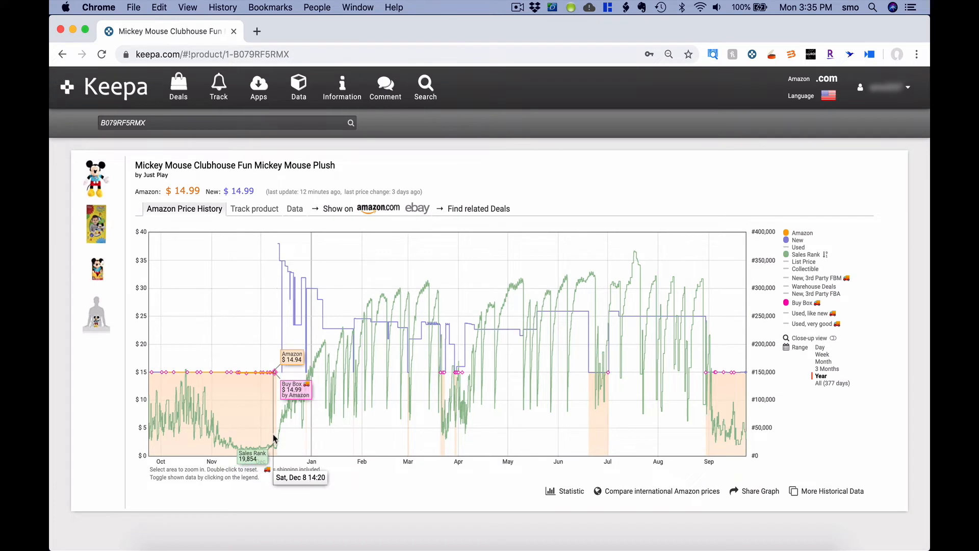
{"action": "mouse_move", "coordinate": [272, 407]}
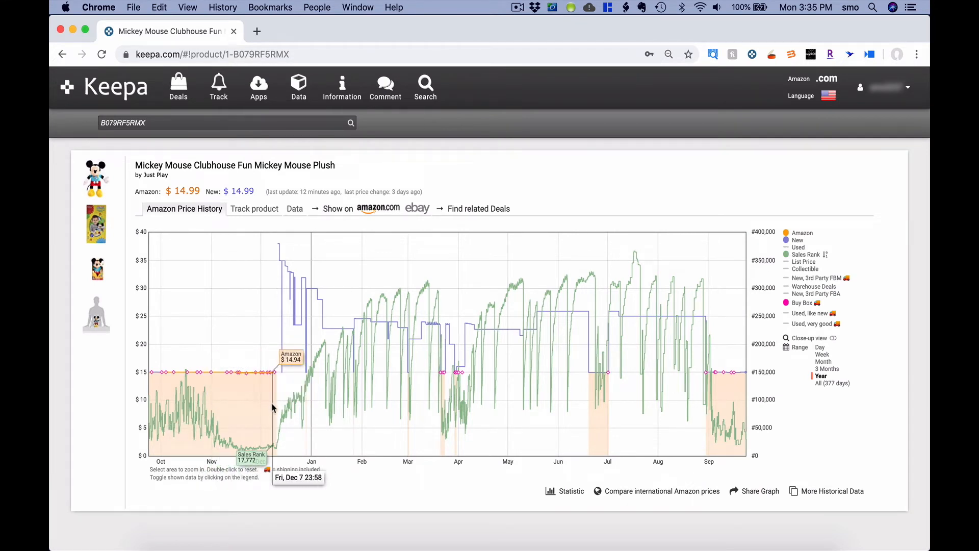
{"action": "mouse_move", "coordinate": [279, 408]}
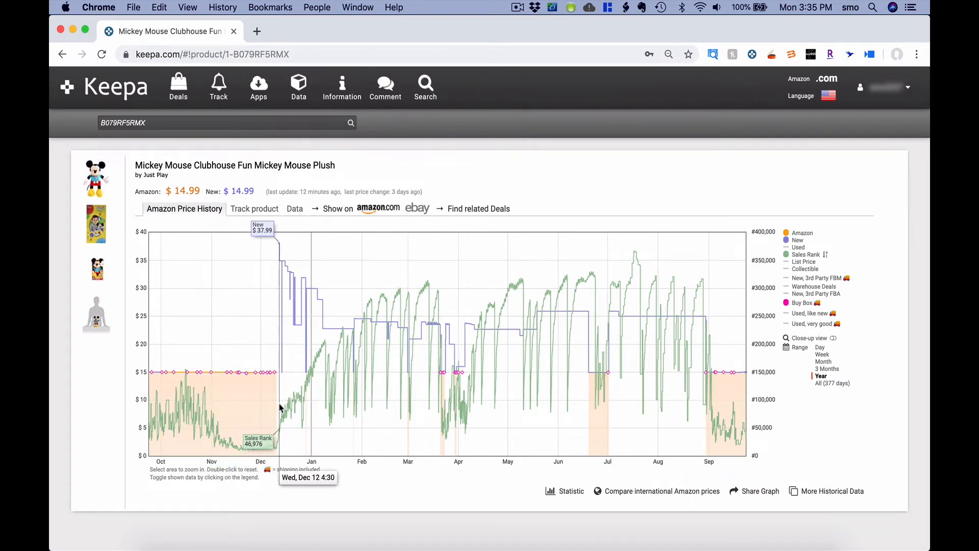
{"action": "mouse_move", "coordinate": [280, 246]}
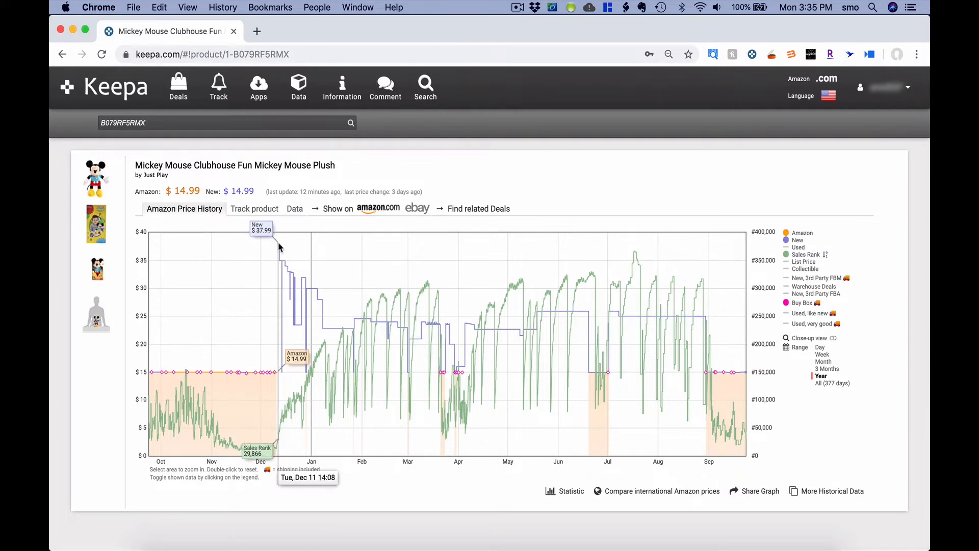
{"action": "mouse_move", "coordinate": [279, 247]}
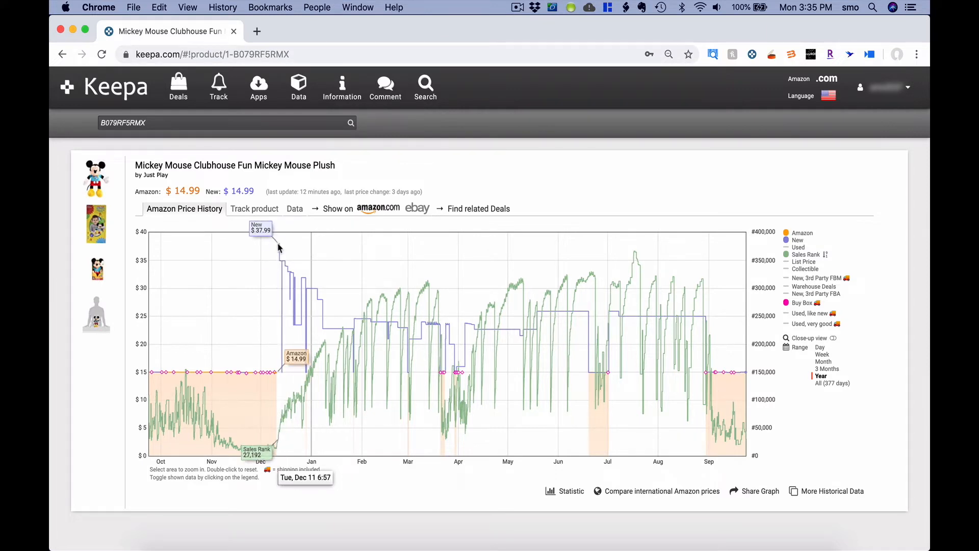
{"action": "mouse_move", "coordinate": [281, 257]}
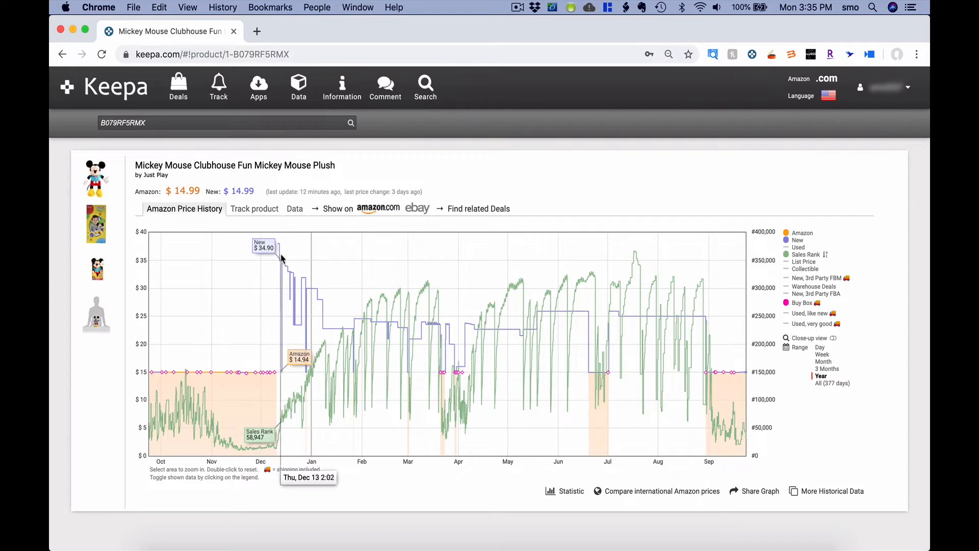
{"action": "mouse_move", "coordinate": [288, 275]}
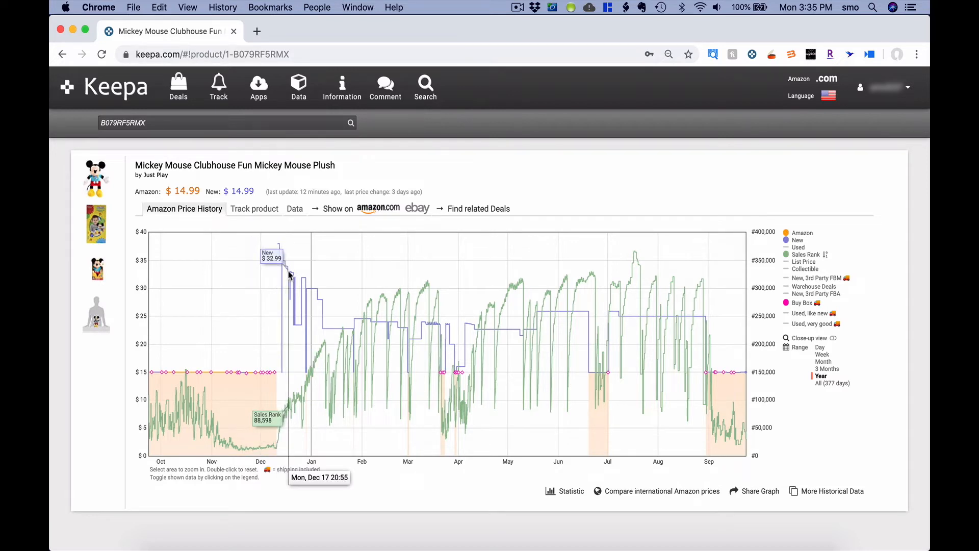
{"action": "mouse_move", "coordinate": [290, 258]}
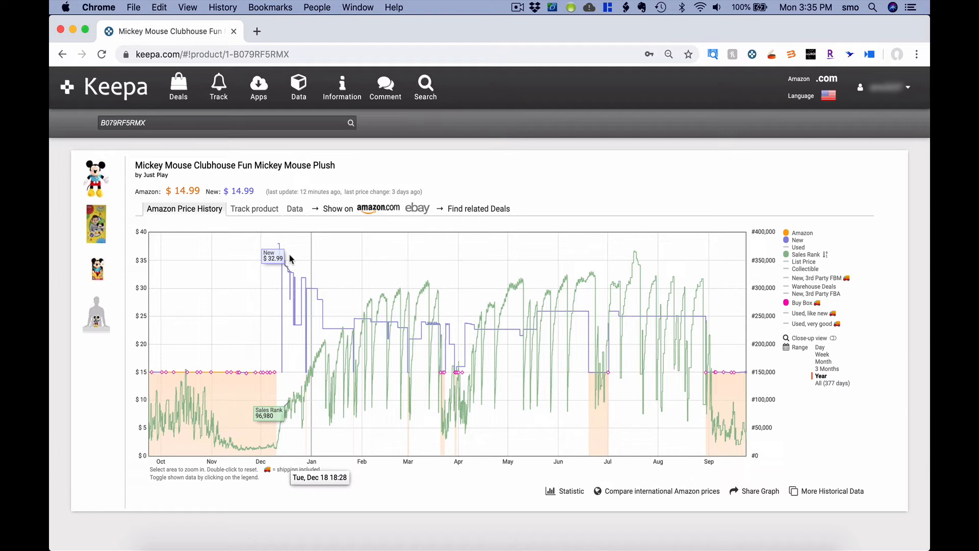
{"action": "mouse_move", "coordinate": [793, 401]}
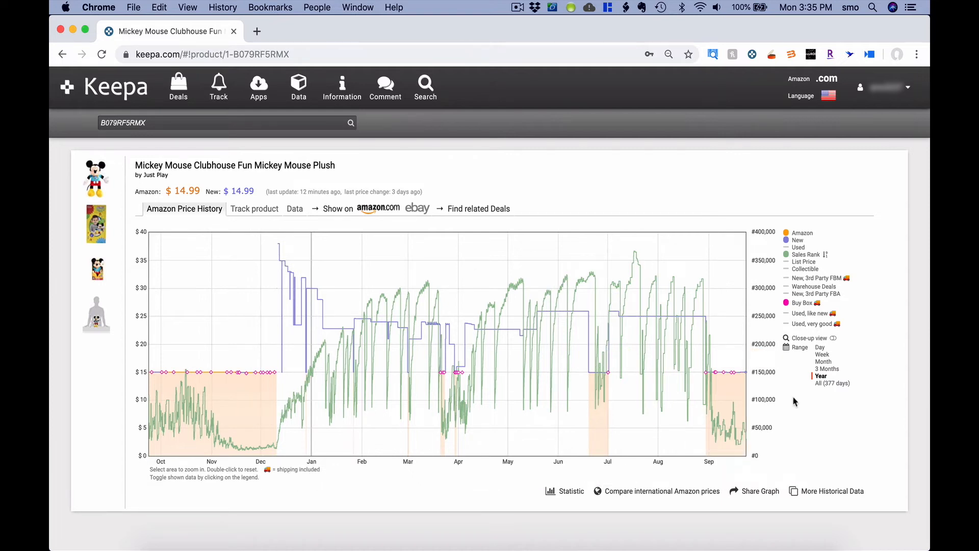
{"action": "mouse_move", "coordinate": [809, 493]}
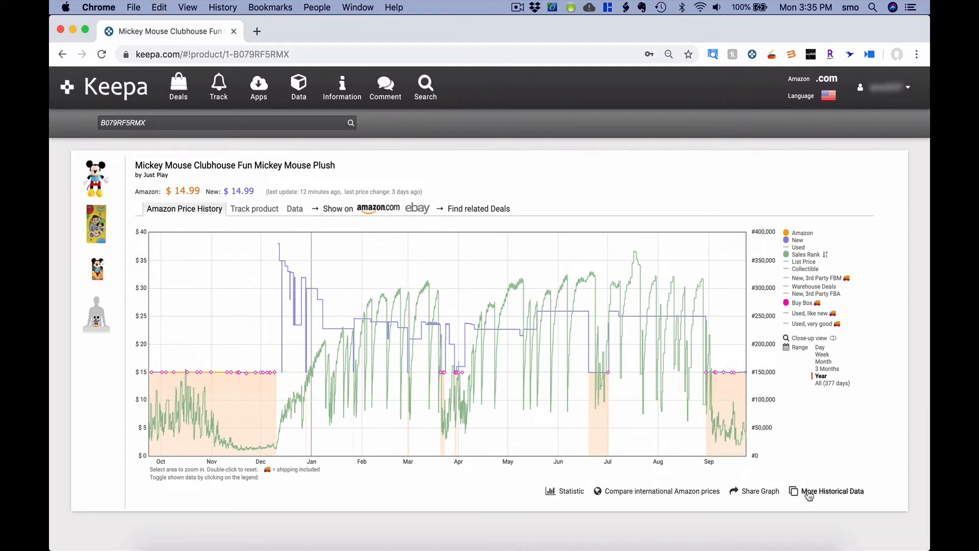
Show the extra historical offer-count data at Year then 3 Months, and hide it again.
{"action": "left_click", "coordinate": [833, 490]}
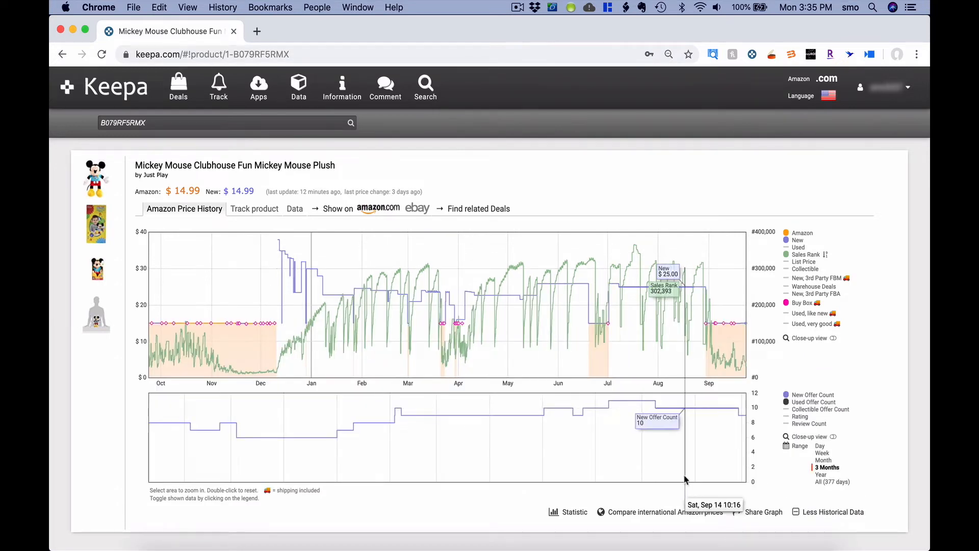
{"action": "mouse_move", "coordinate": [768, 436]}
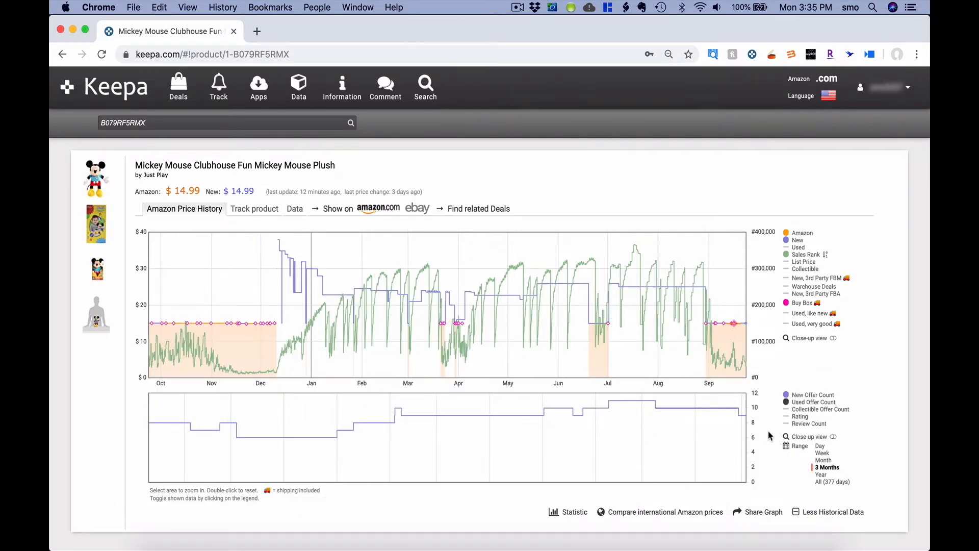
{"action": "left_click", "coordinate": [820, 474]}
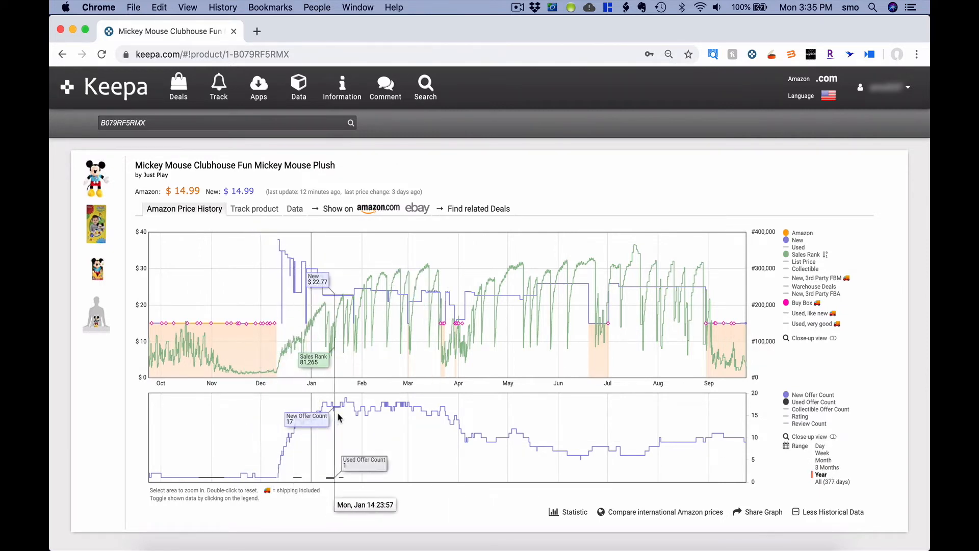
{"action": "left_click", "coordinate": [826, 468]}
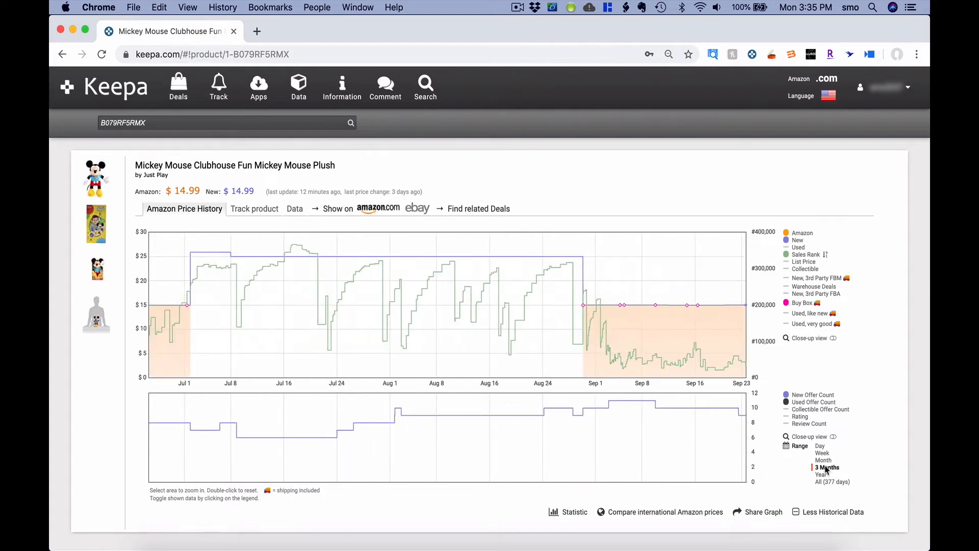
{"action": "mouse_move", "coordinate": [510, 417]}
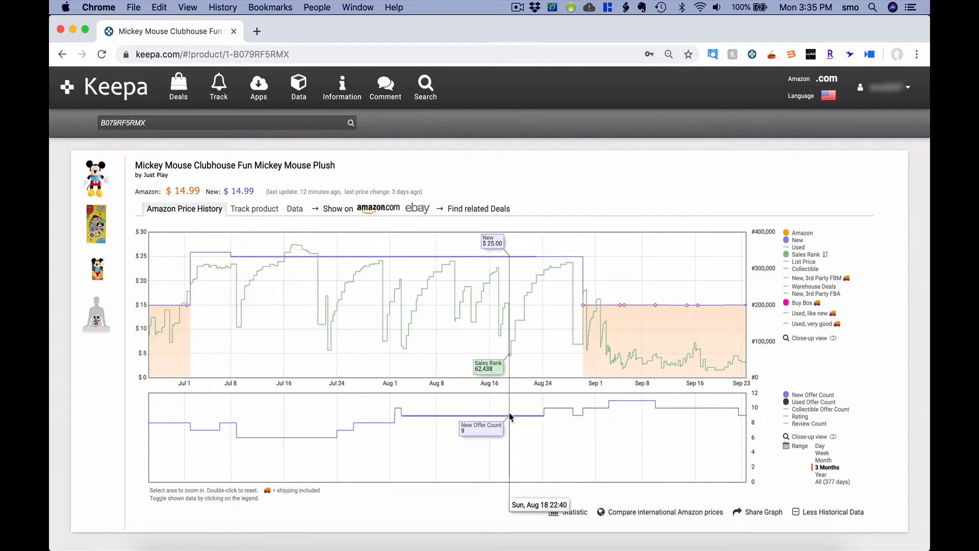
{"action": "mouse_move", "coordinate": [724, 416]}
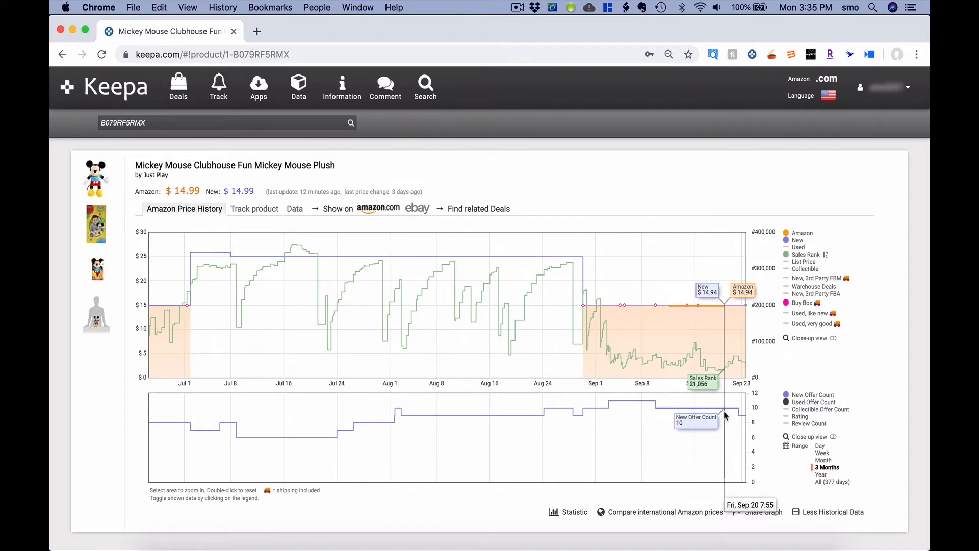
{"action": "mouse_move", "coordinate": [864, 374]}
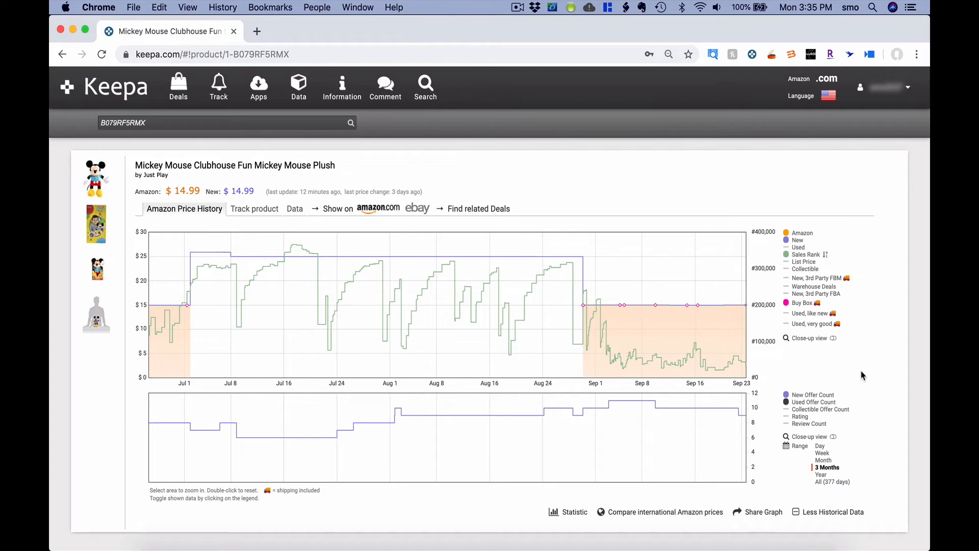
{"action": "mouse_move", "coordinate": [859, 384]}
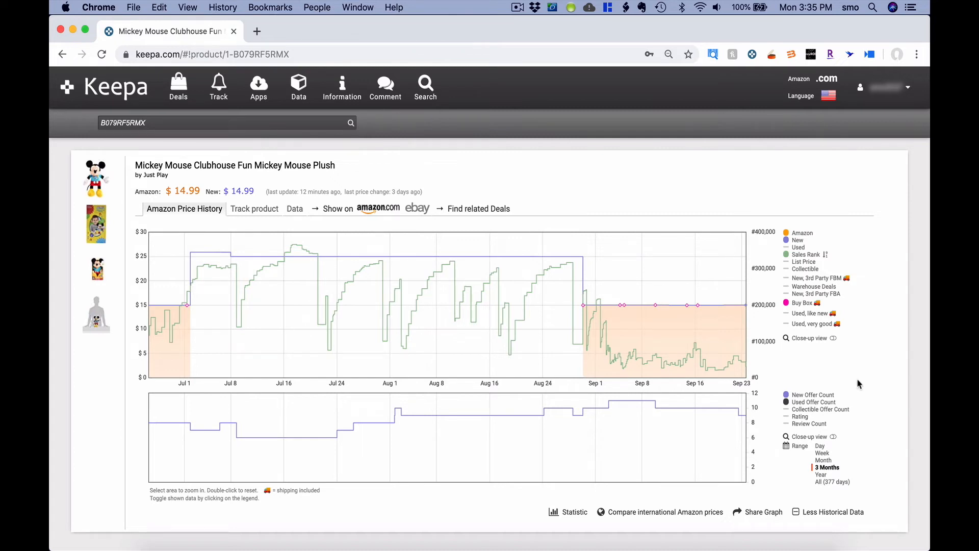
{"action": "mouse_move", "coordinate": [847, 367]}
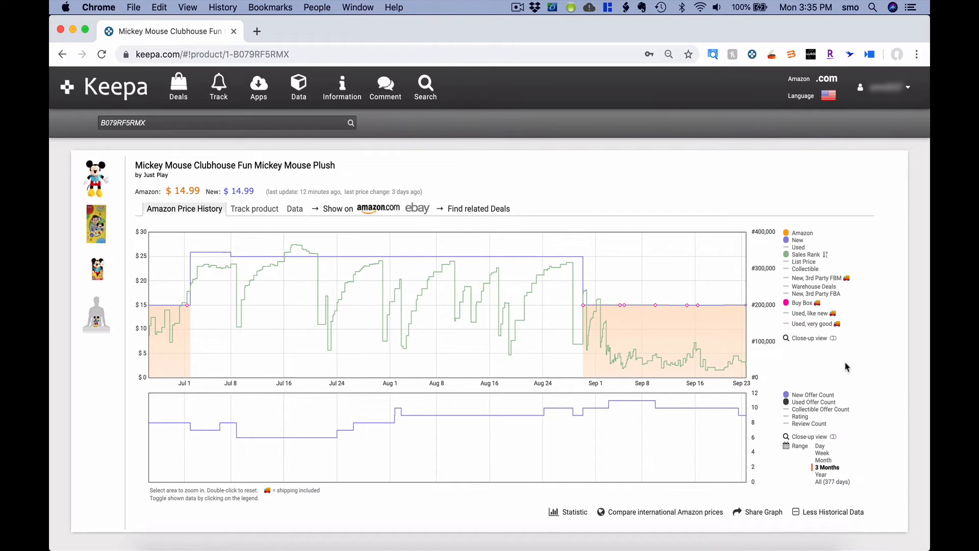
{"action": "left_click", "coordinate": [828, 511]}
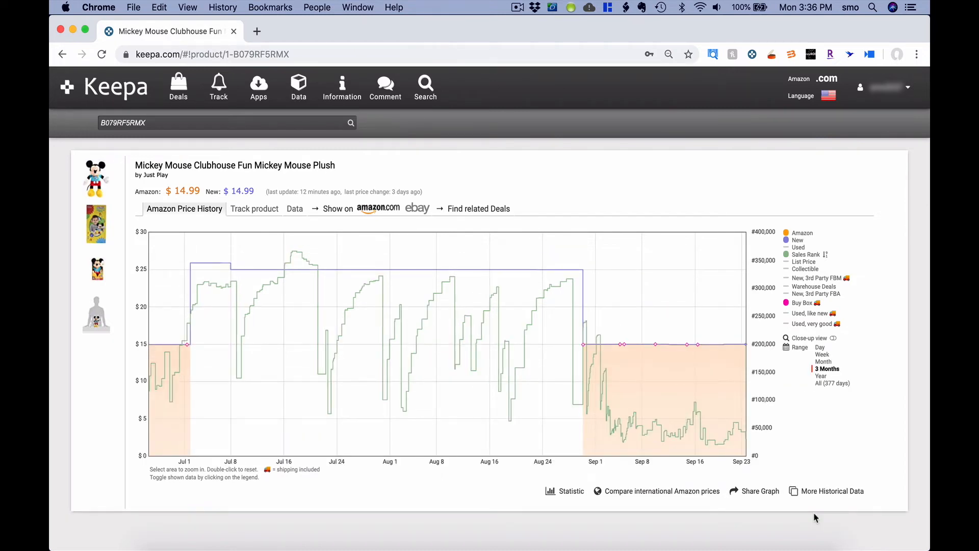
{"action": "left_click", "coordinate": [570, 490]}
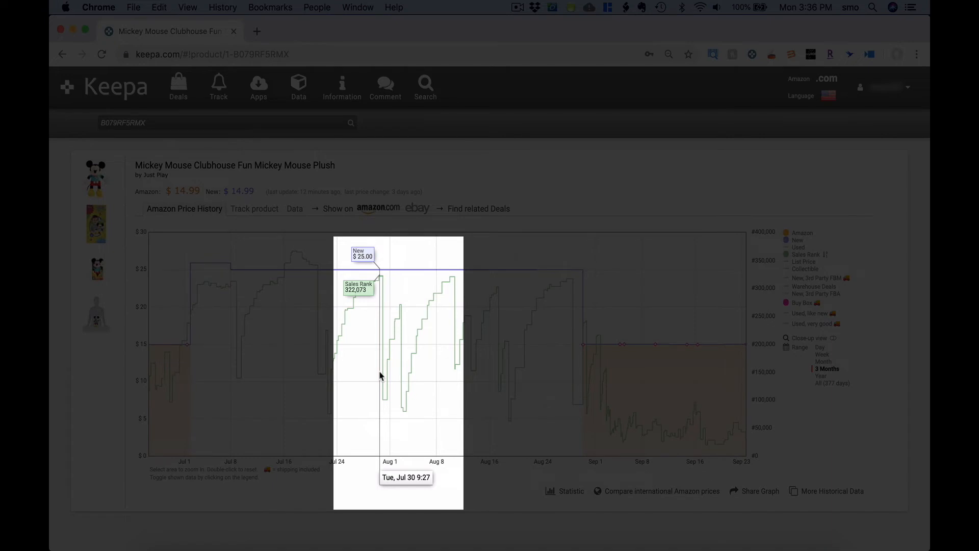
{"action": "mouse_move", "coordinate": [381, 282]}
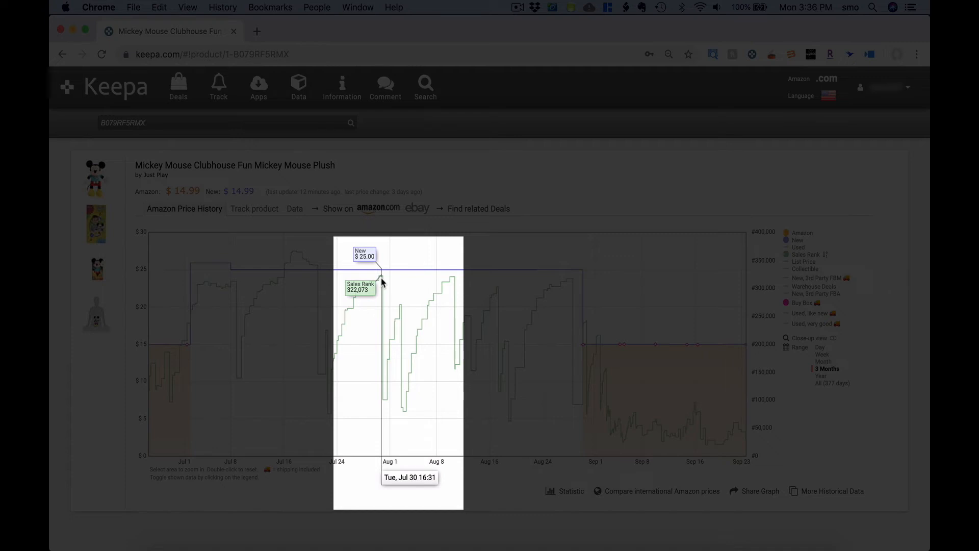
{"action": "mouse_move", "coordinate": [385, 283]}
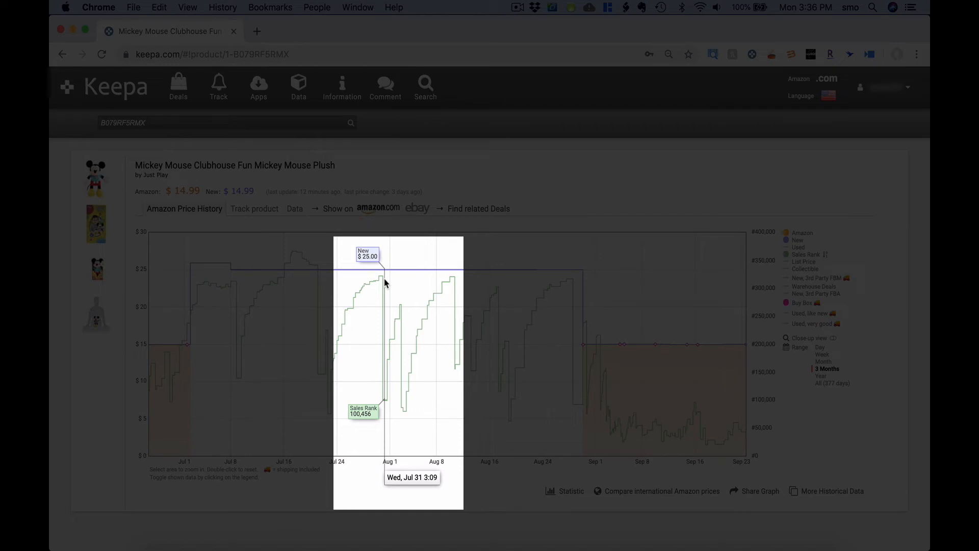
{"action": "mouse_move", "coordinate": [380, 283]}
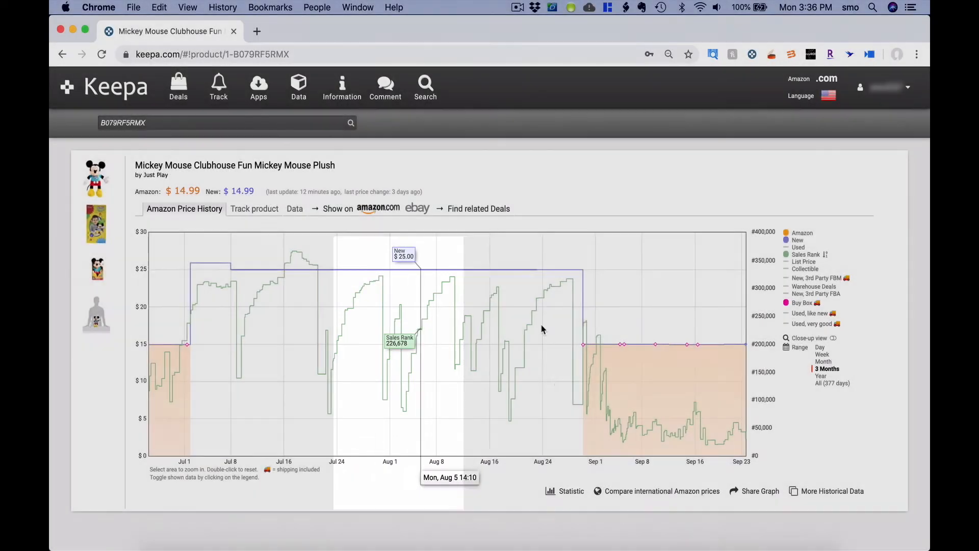
{"action": "mouse_move", "coordinate": [725, 181]}
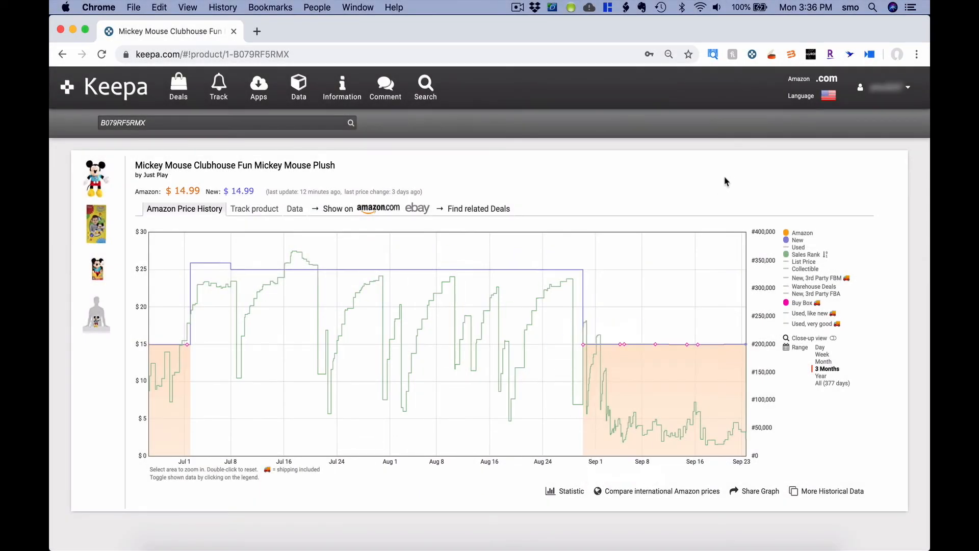